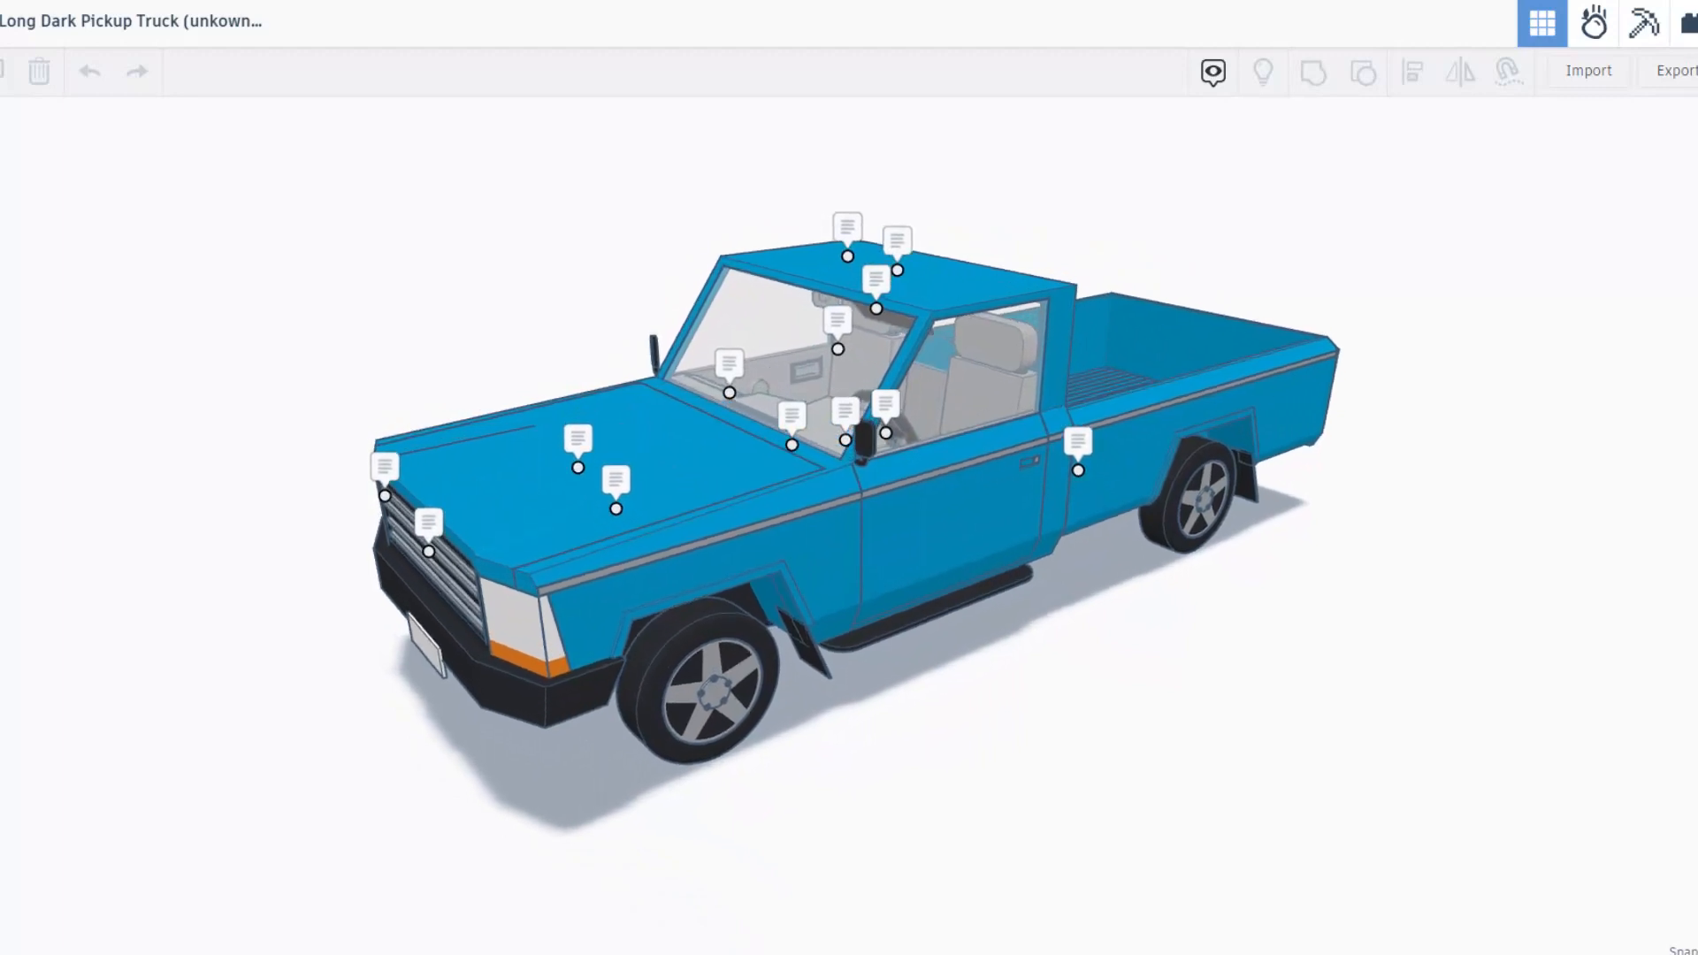
- Make the workspace background grey through Workspace settings and close the settings
{"action": "left_click", "coordinate": [1214, 70]}
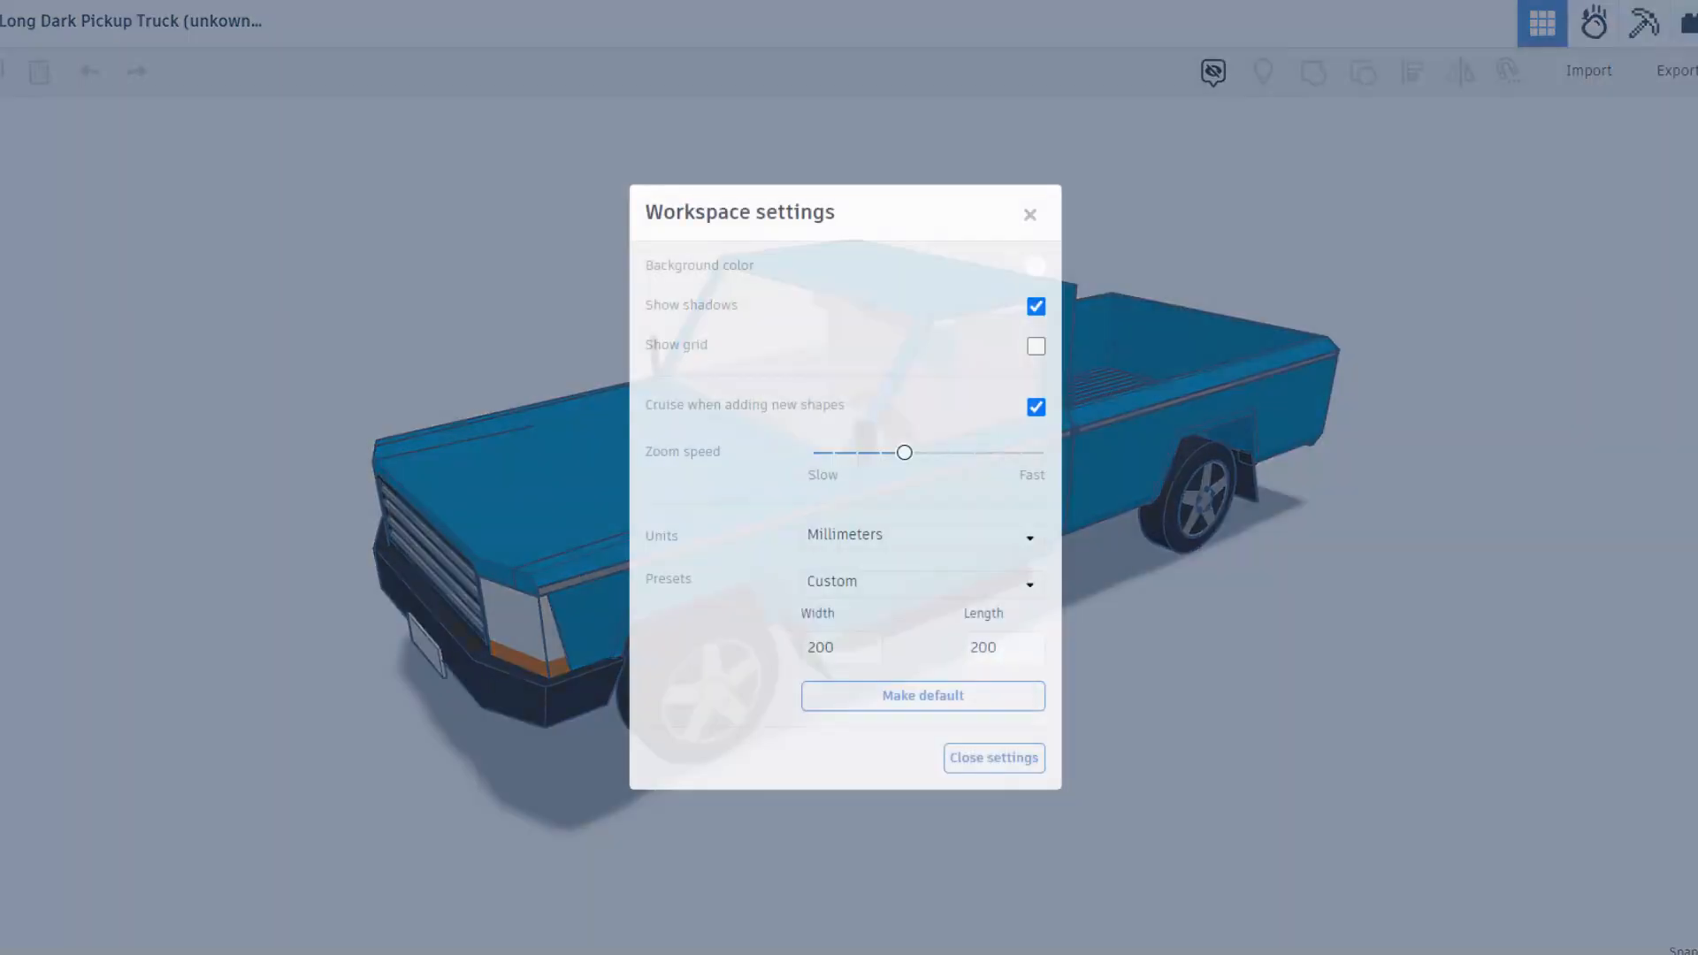
{"action": "left_click", "coordinate": [1035, 265]}
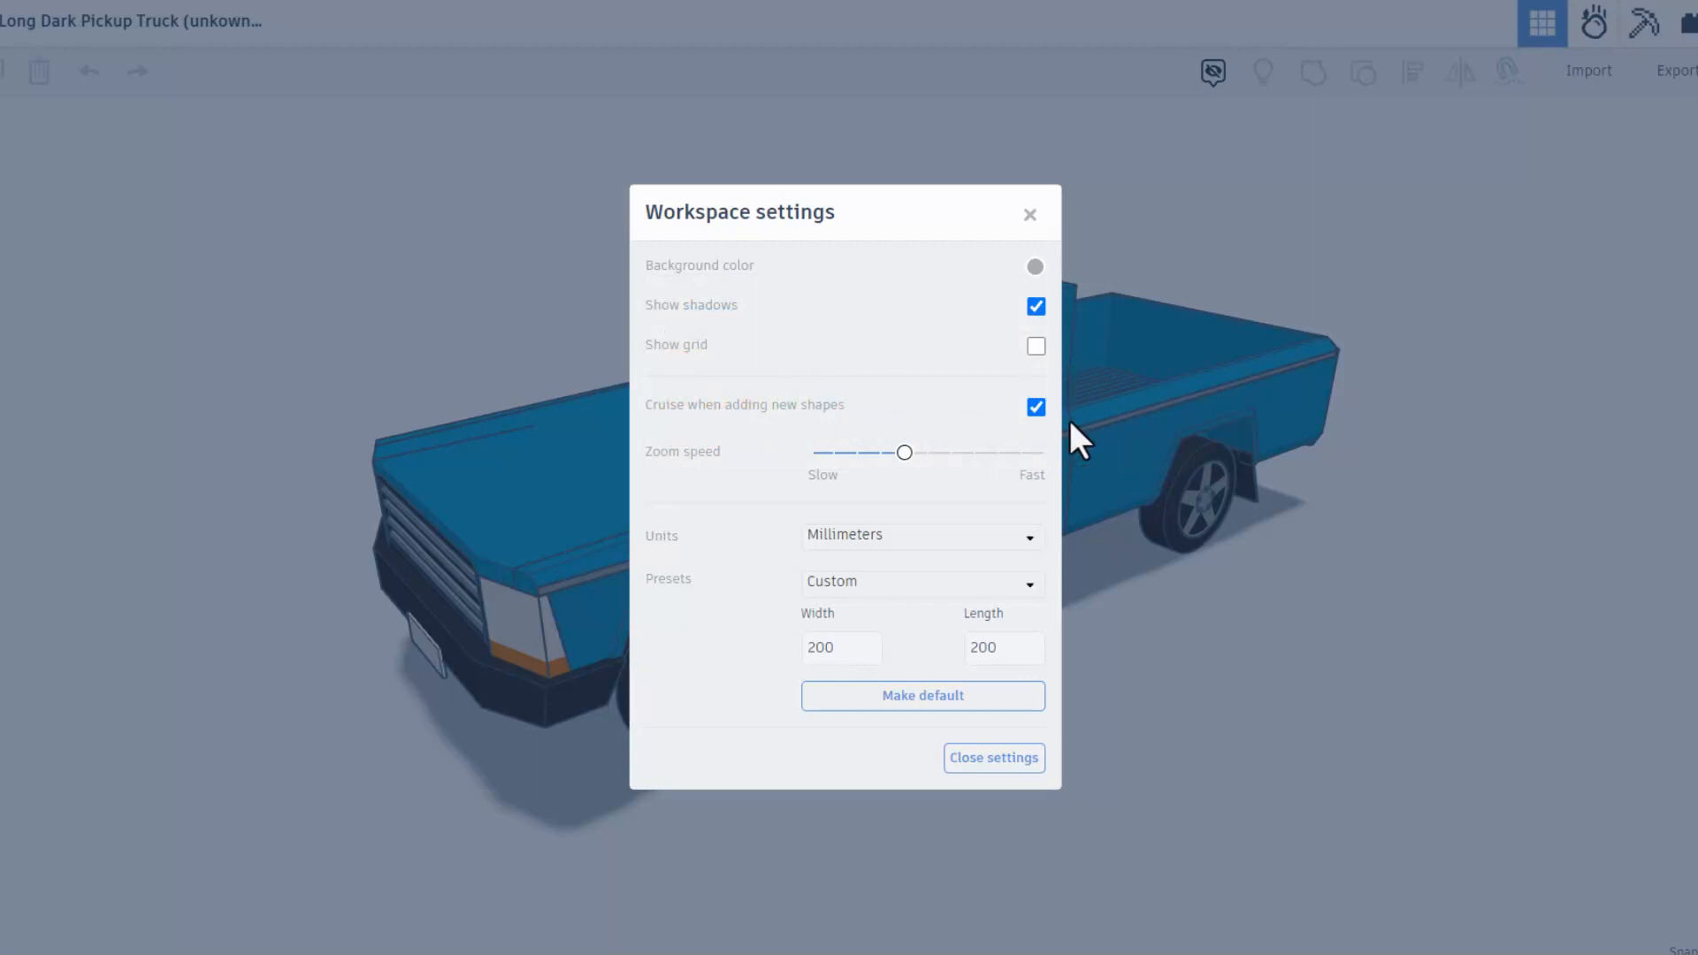
{"action": "left_click", "coordinate": [992, 757]}
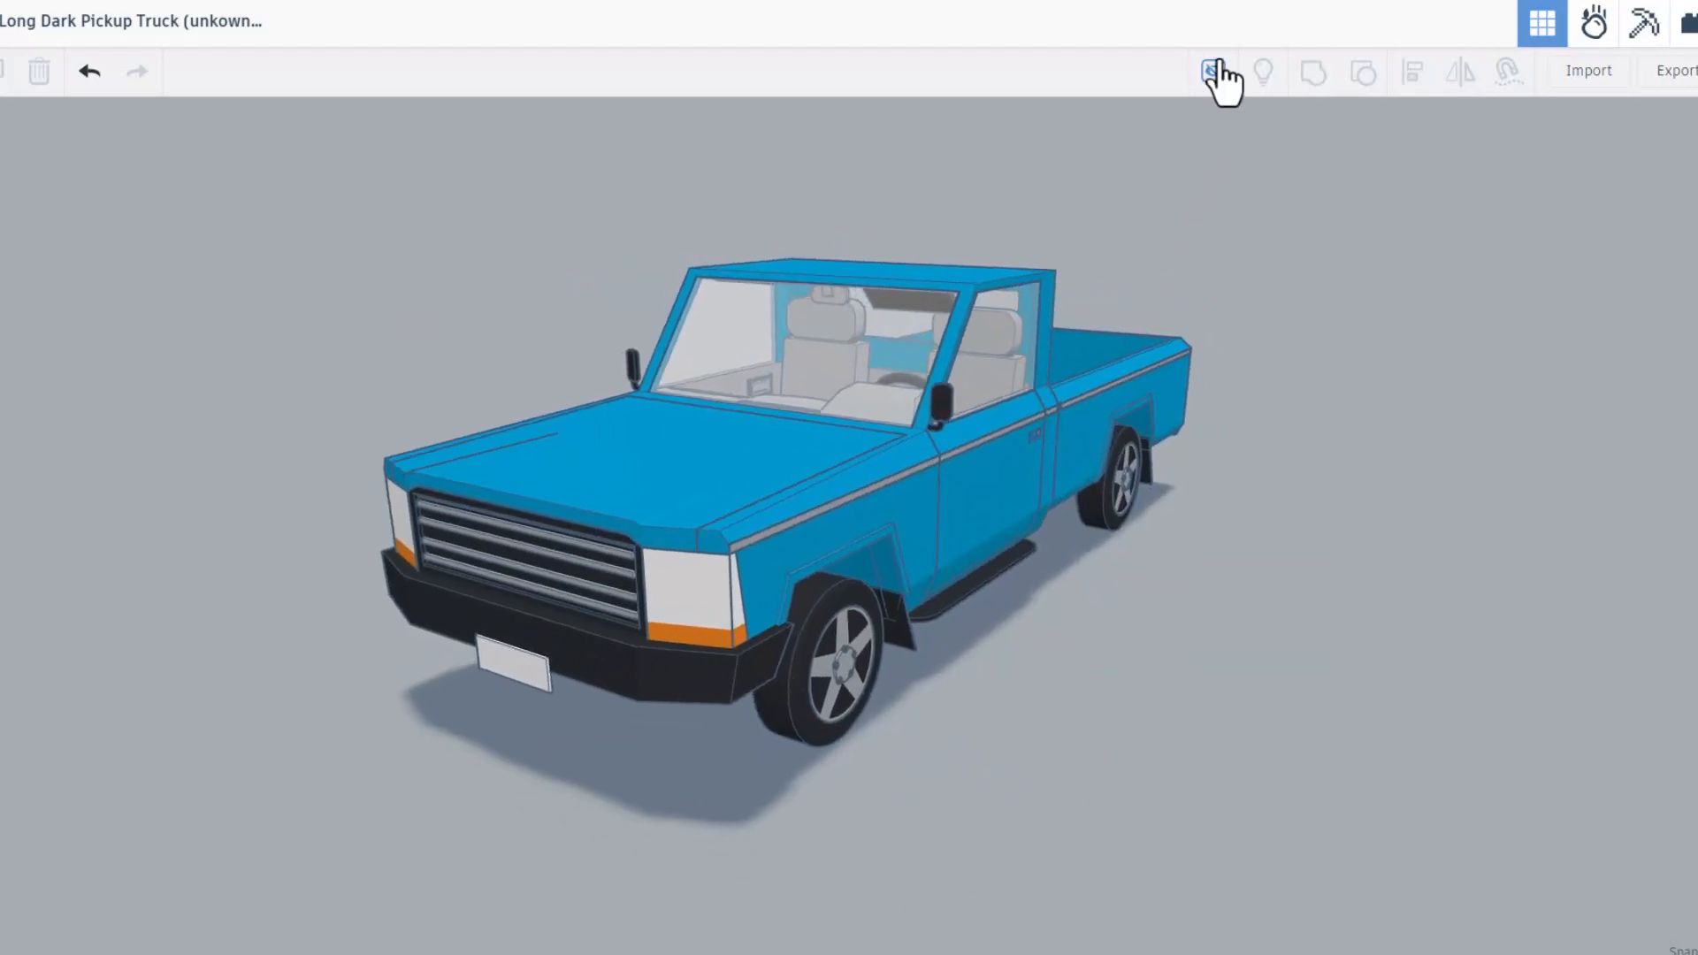
- Turn the Notes visibility back on so the truck's annotations reappear
{"action": "left_click", "coordinate": [1214, 71]}
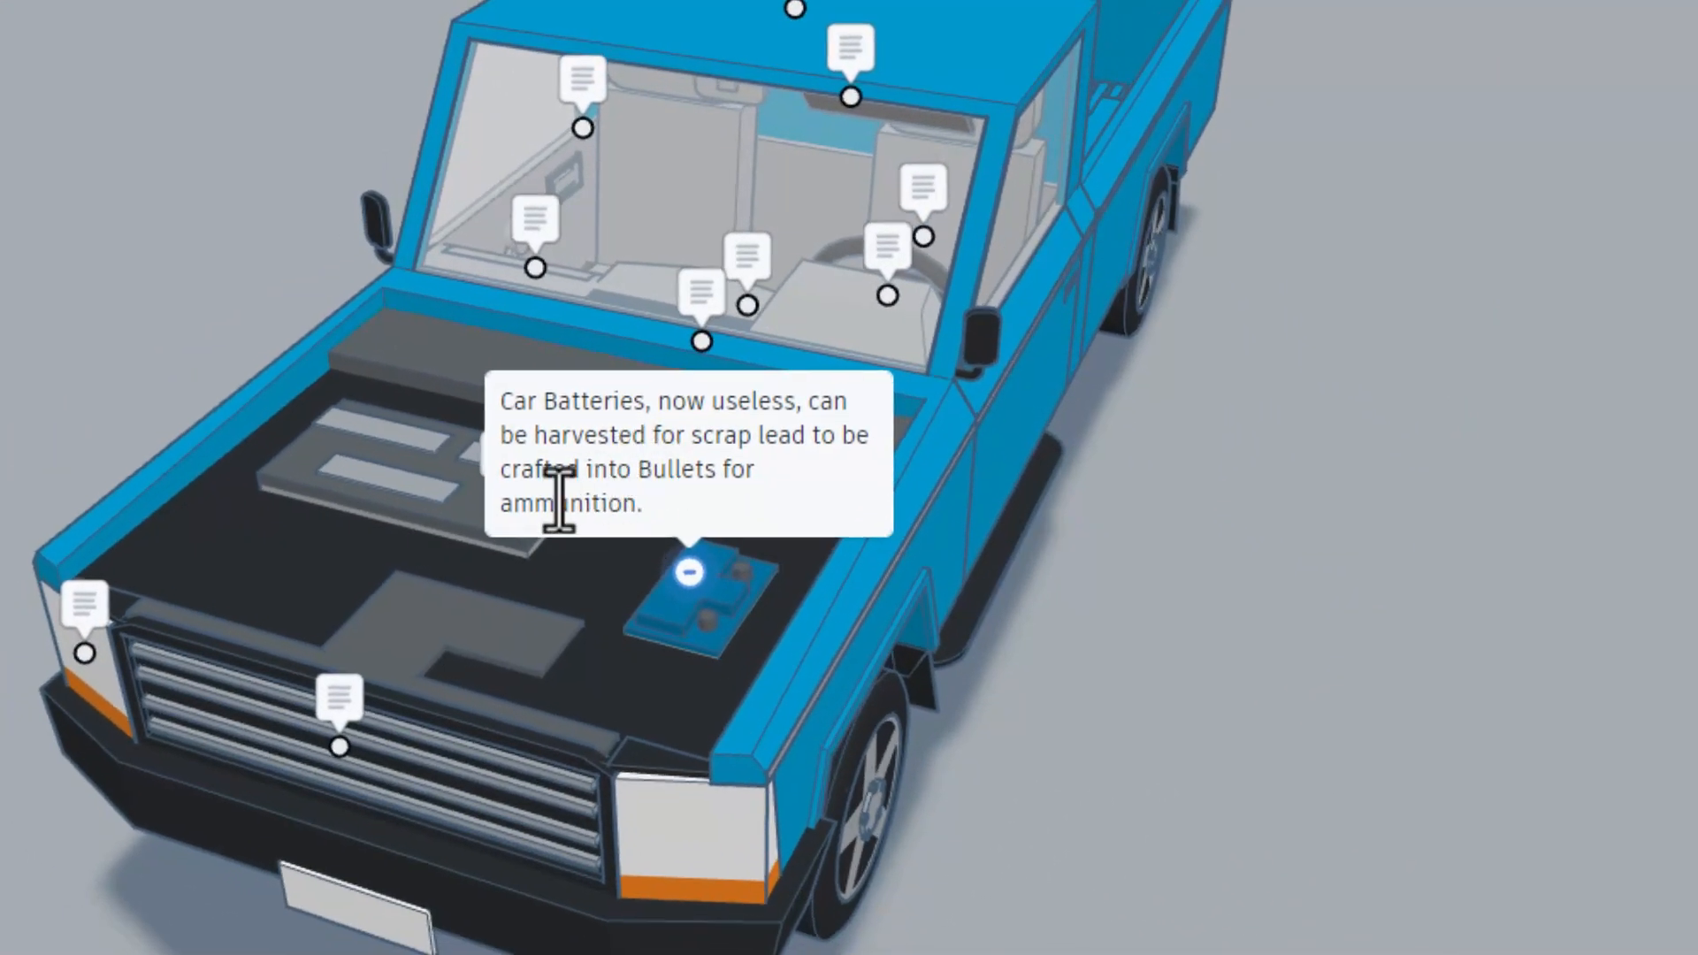
{"action": "mouse_move", "coordinate": [586, 602]}
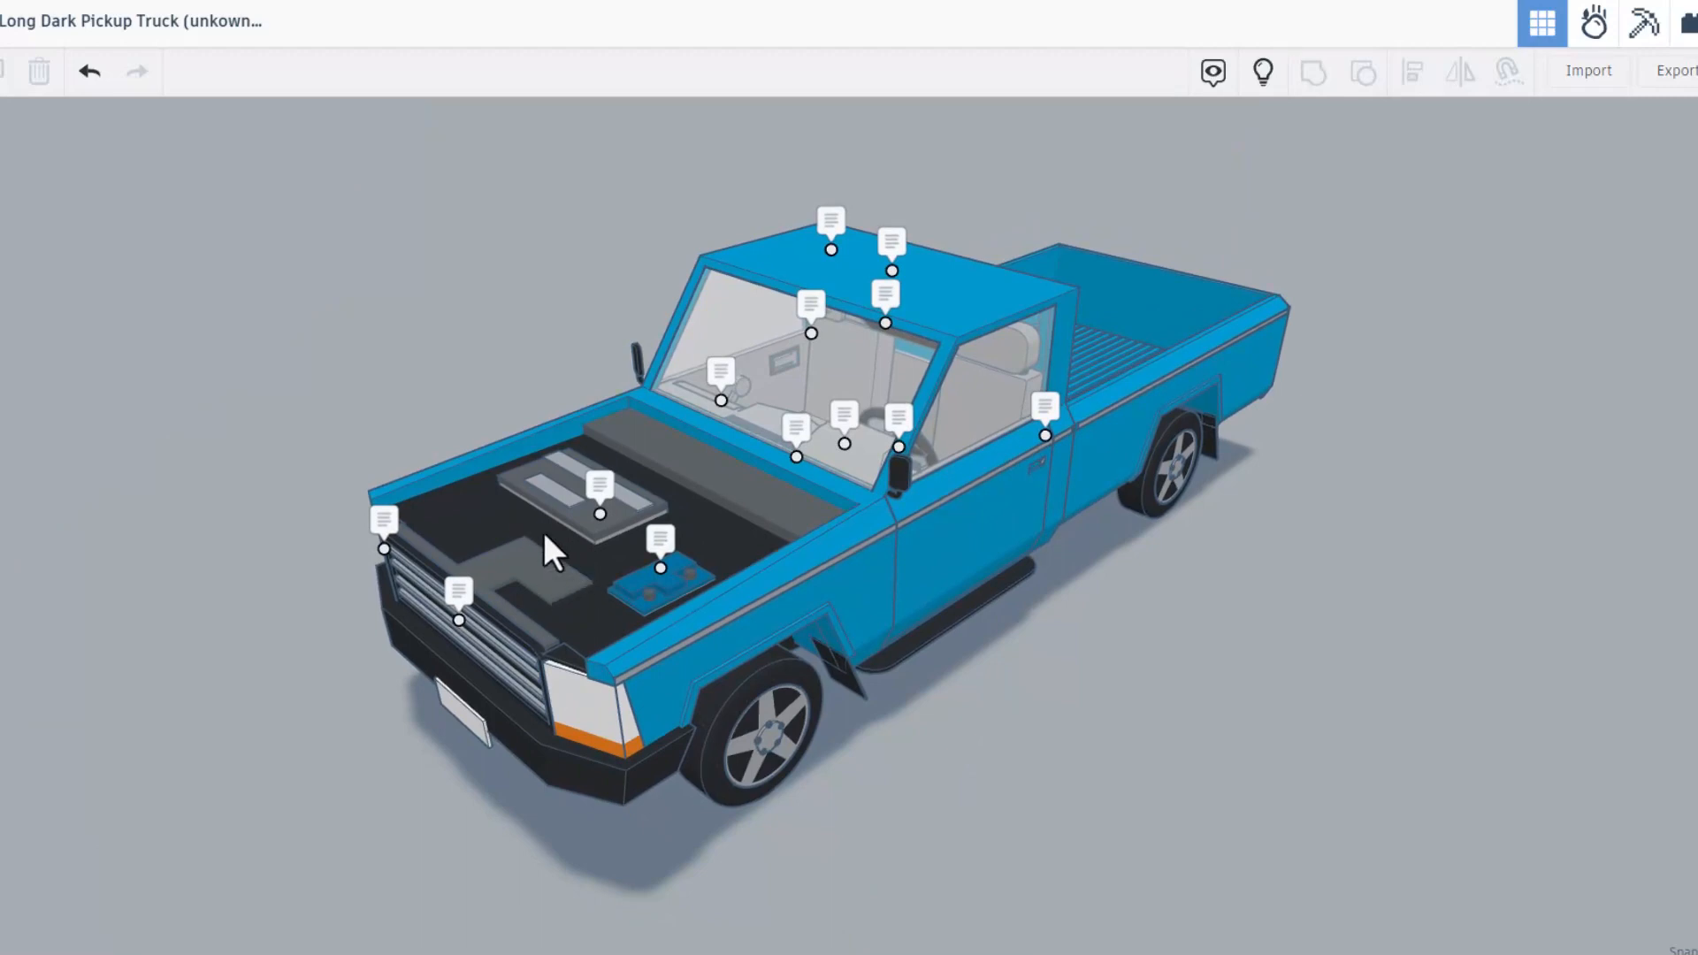
{"action": "mouse_move", "coordinate": [1046, 423]}
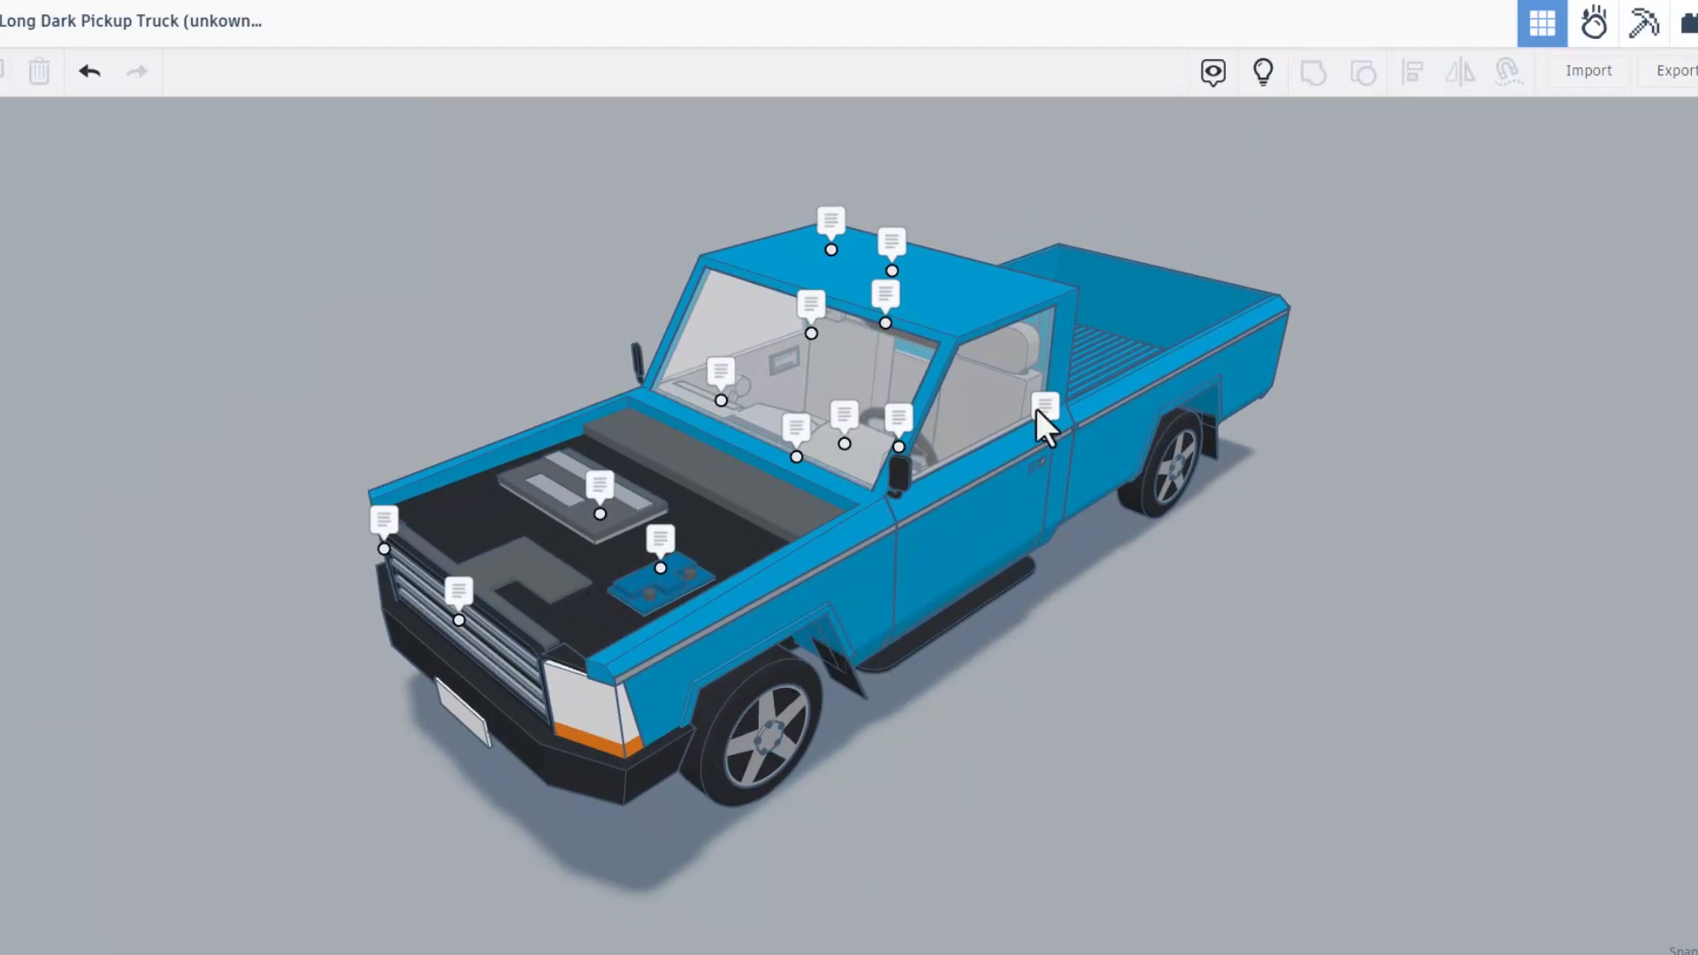
{"action": "mouse_move", "coordinate": [573, 602]}
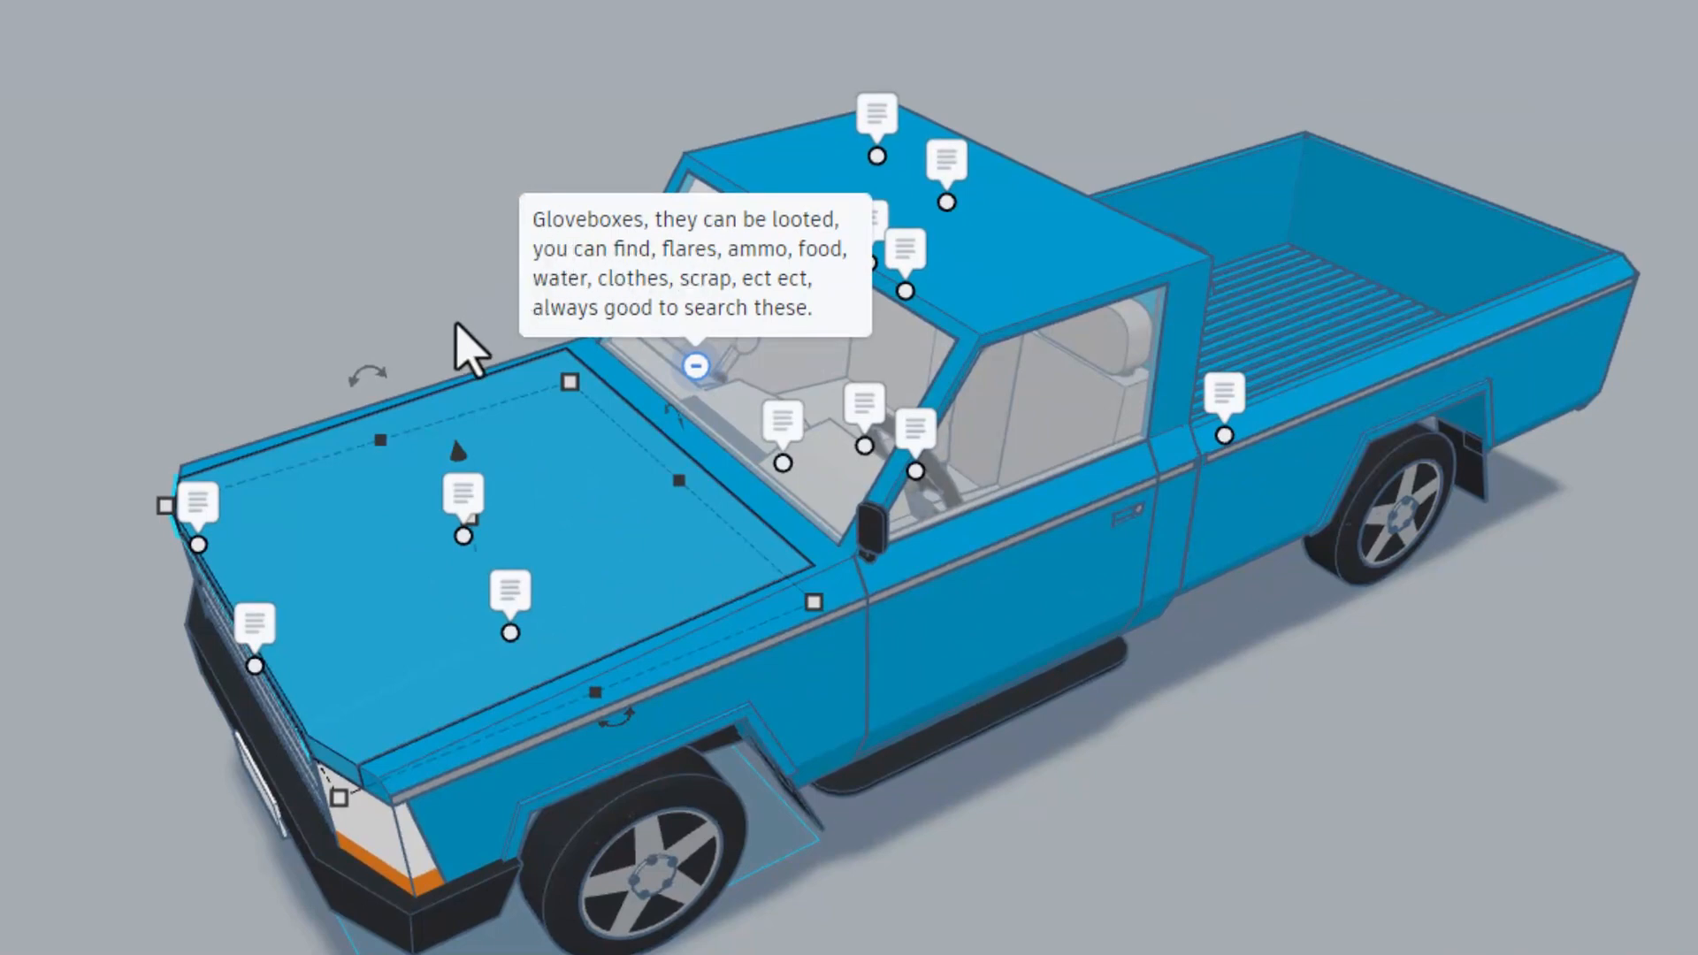
{"action": "mouse_move", "coordinate": [474, 389]}
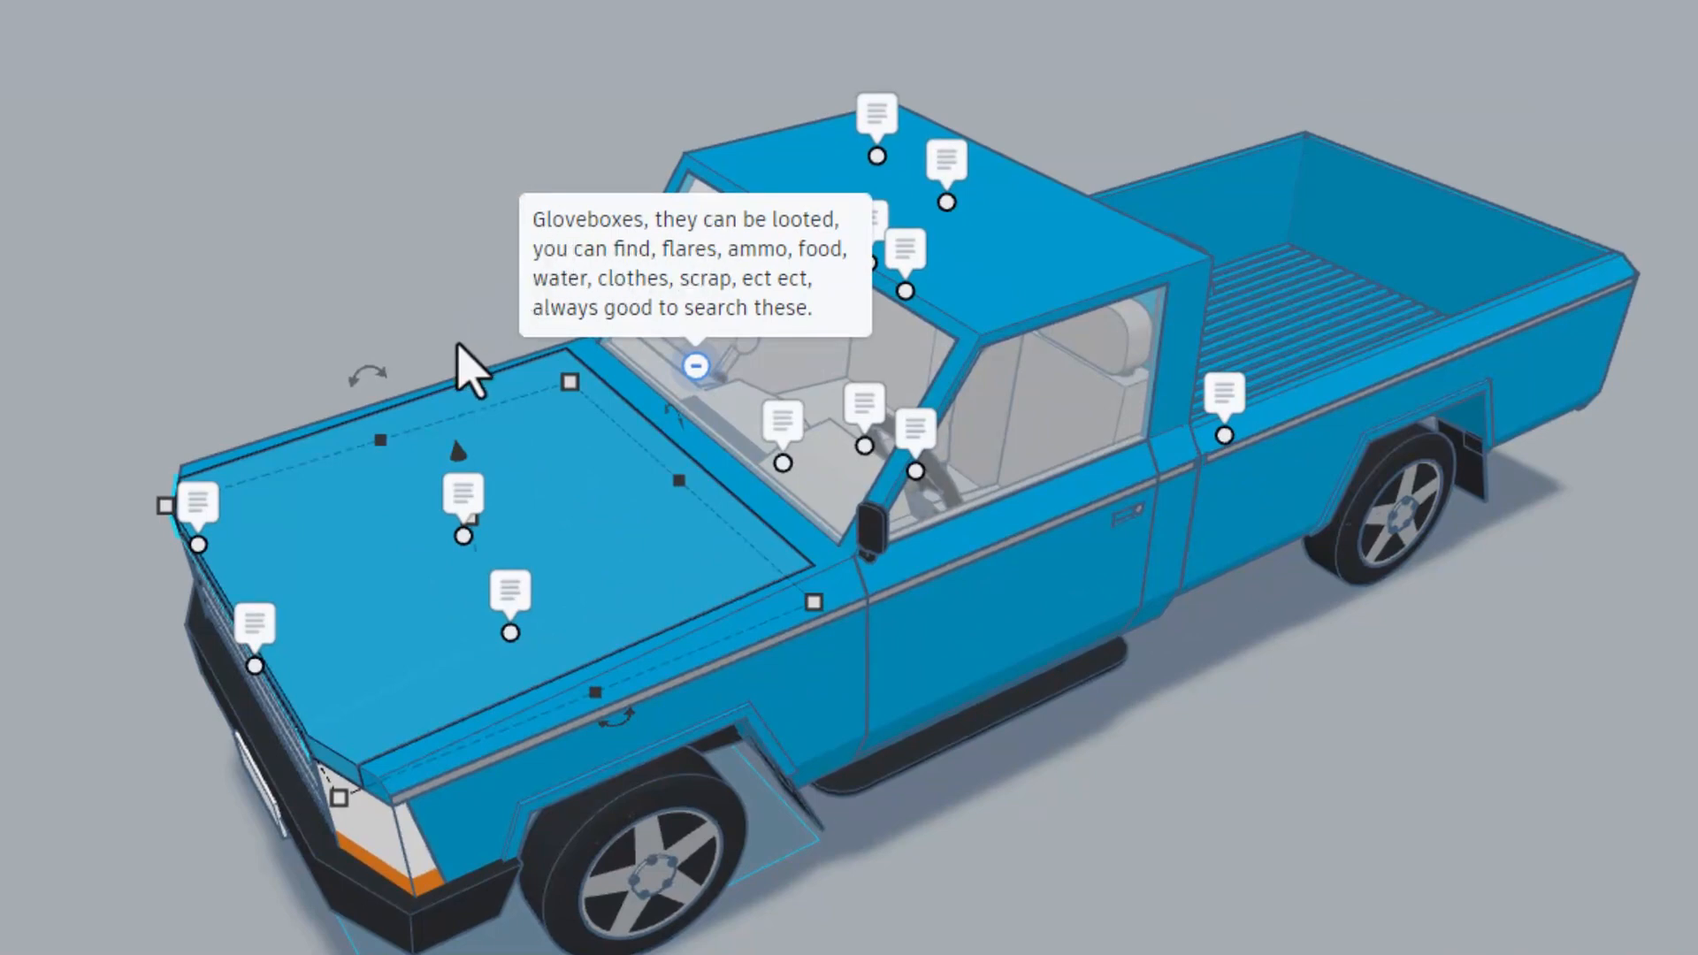
{"action": "mouse_move", "coordinate": [552, 373]}
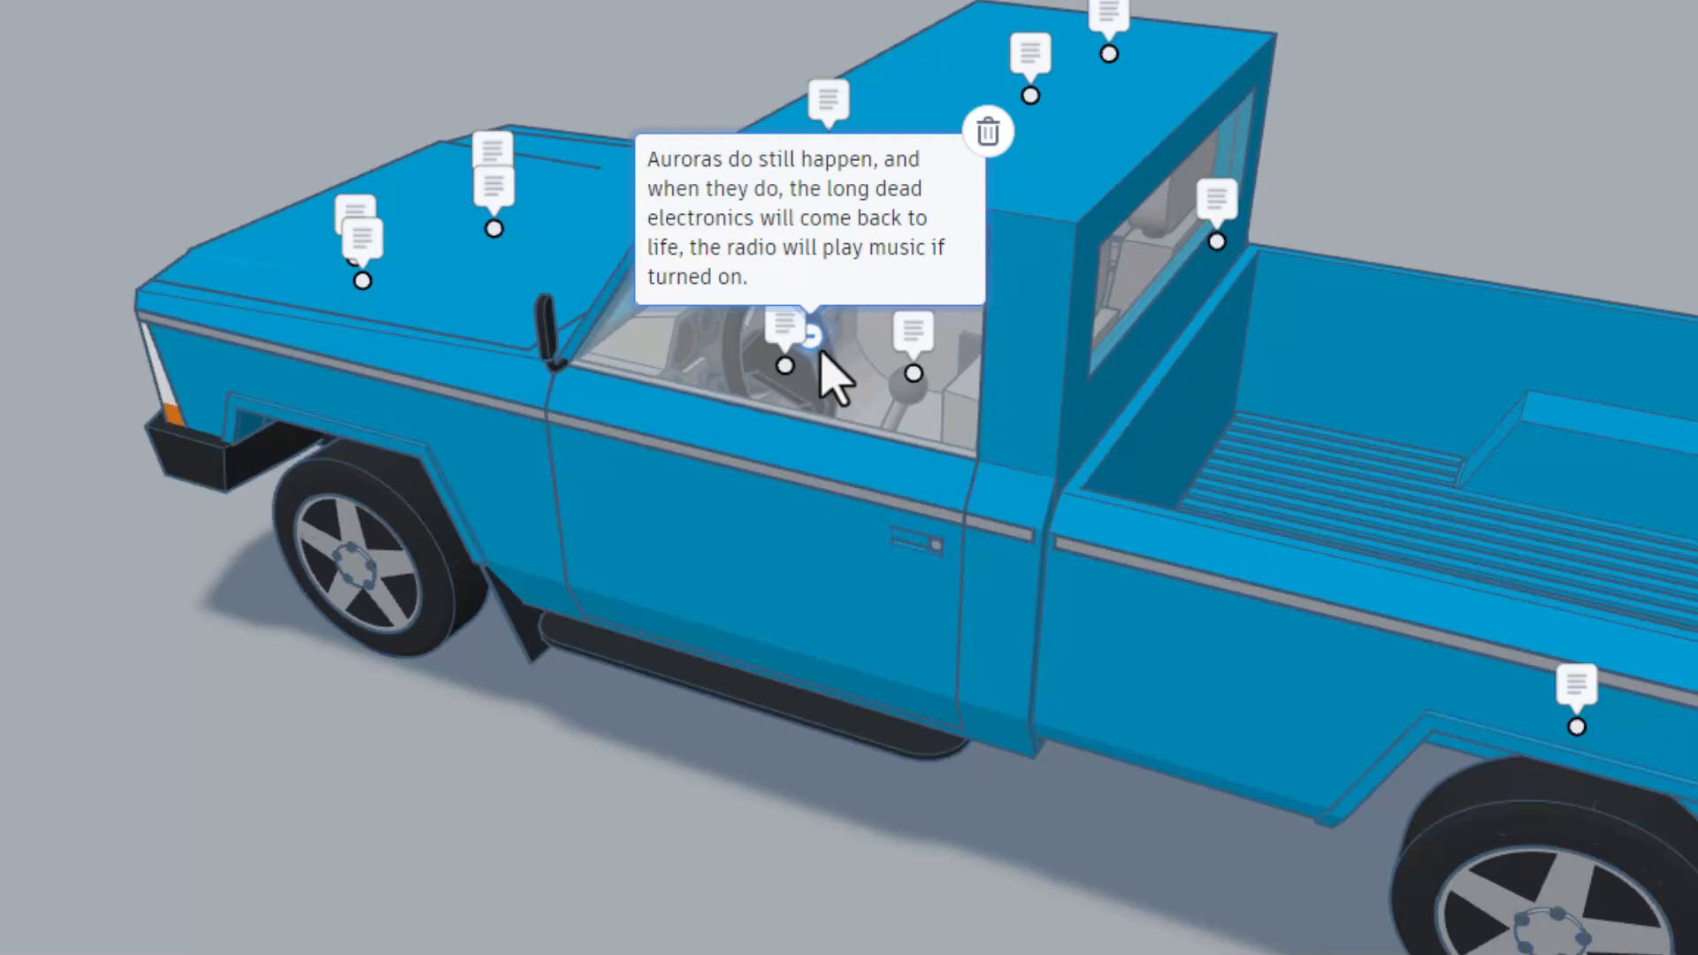
- Read the steering wheel note about broken steering shafts
{"action": "left_click", "coordinate": [785, 364]}
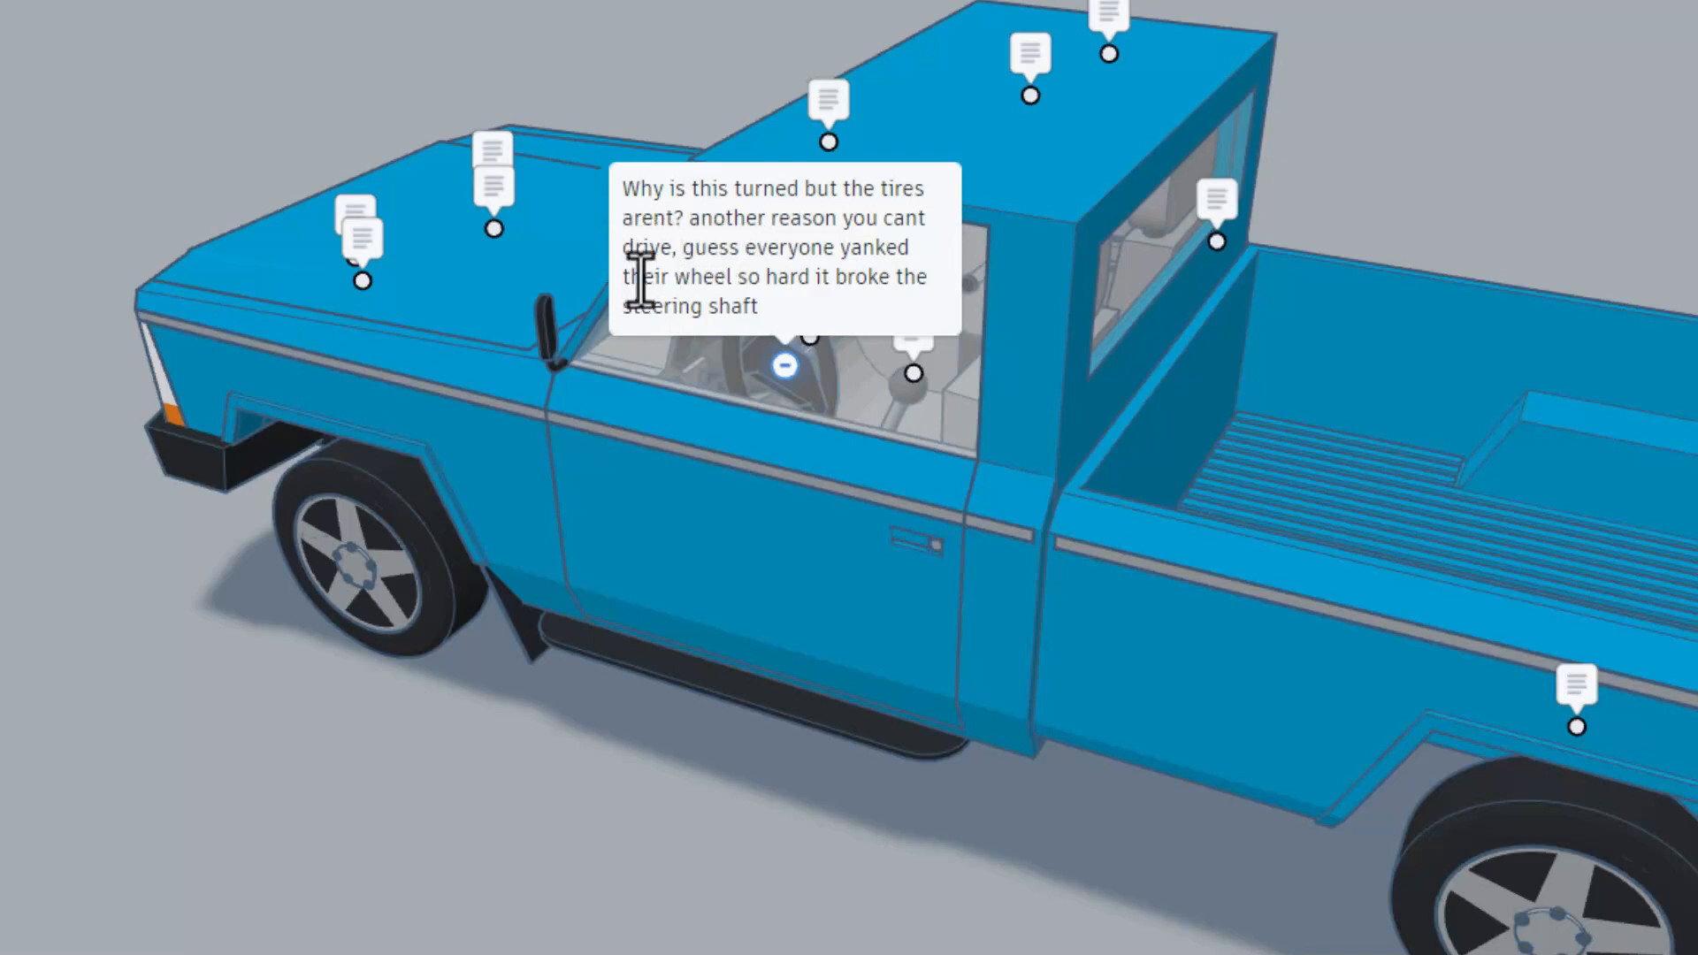
{"action": "mouse_move", "coordinate": [775, 352]}
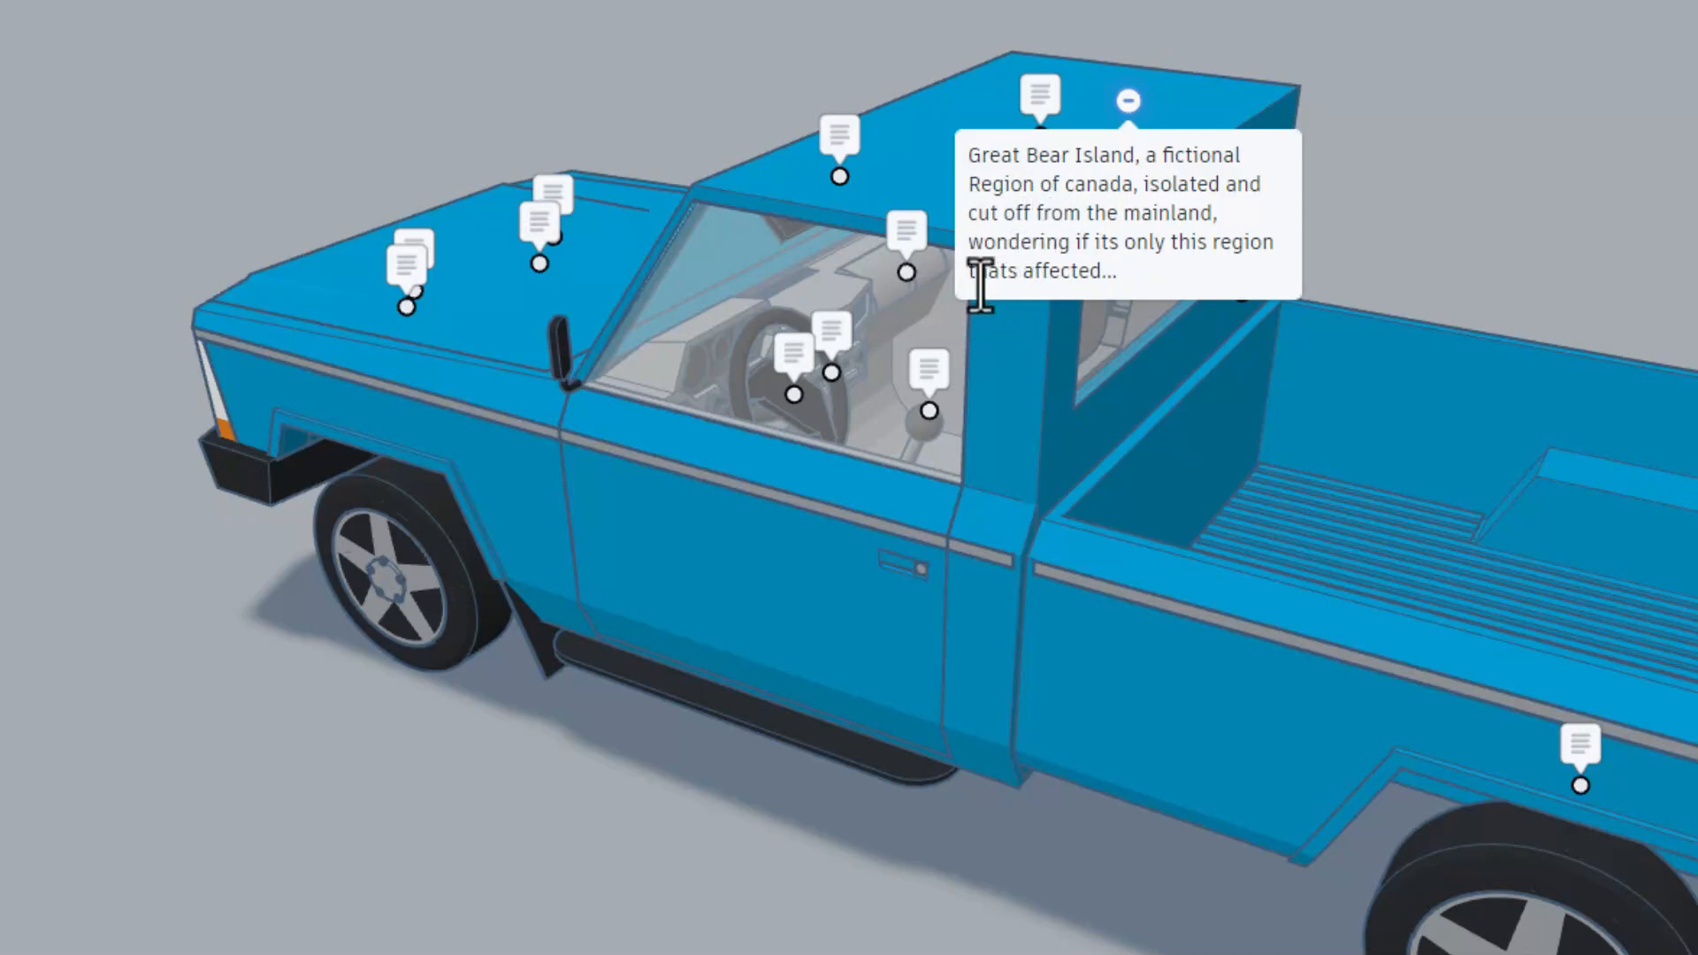
{"action": "mouse_move", "coordinate": [991, 331]}
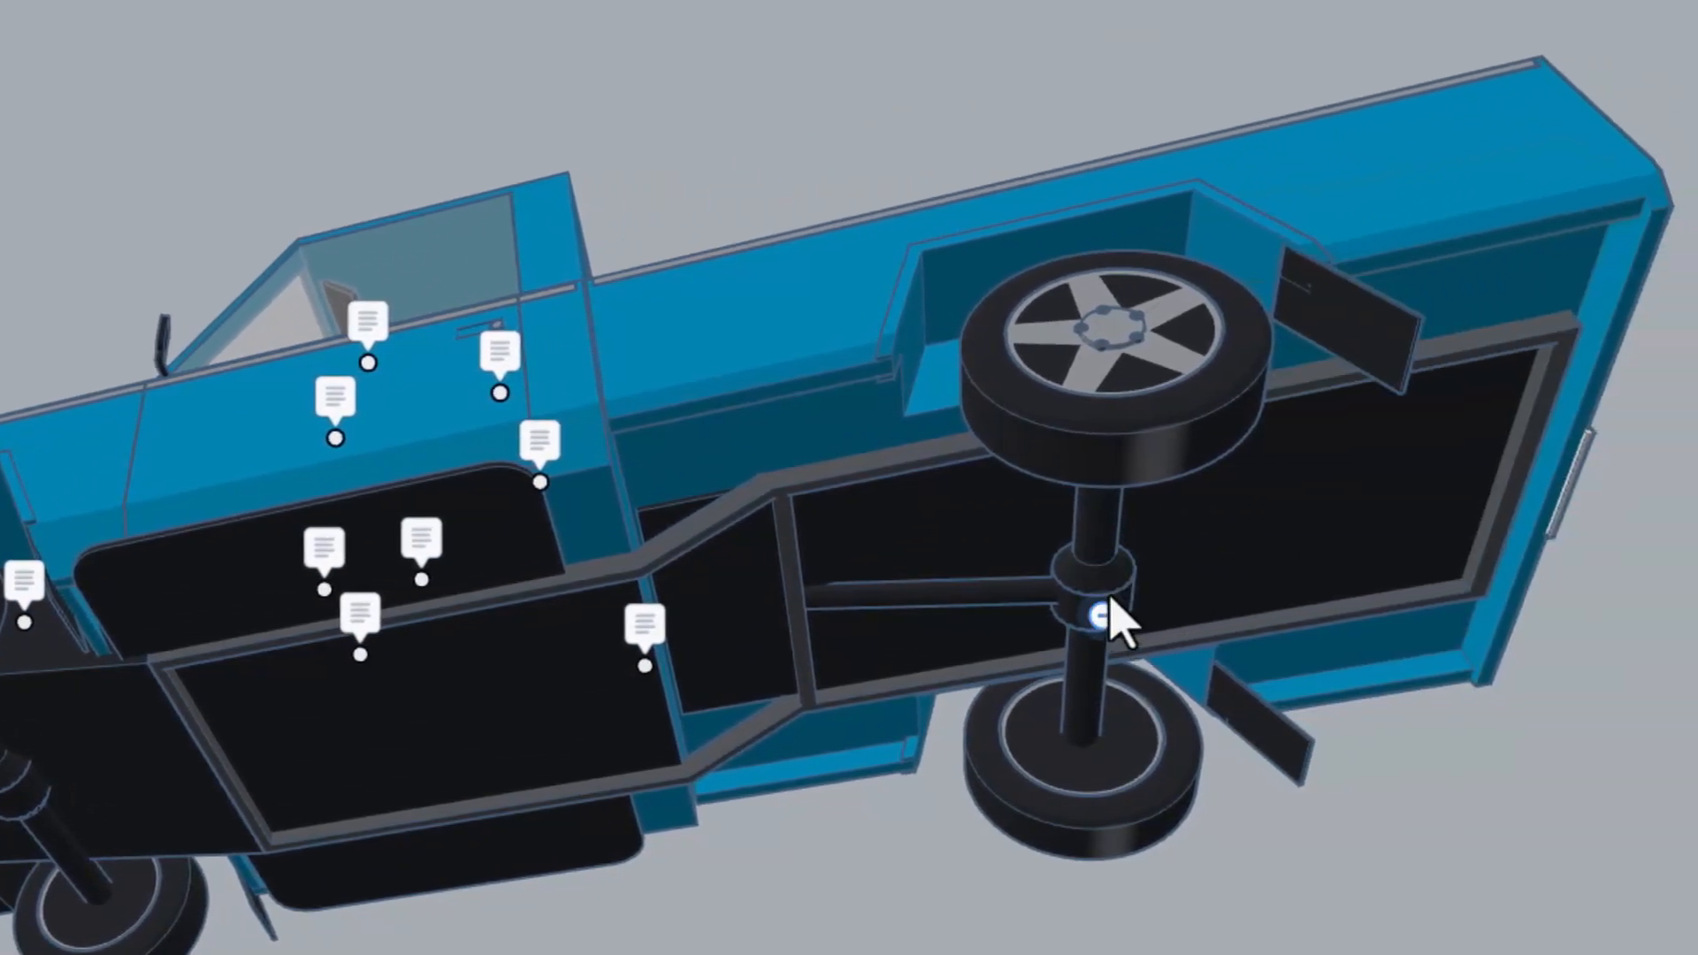
{"action": "left_click", "coordinate": [1102, 616]}
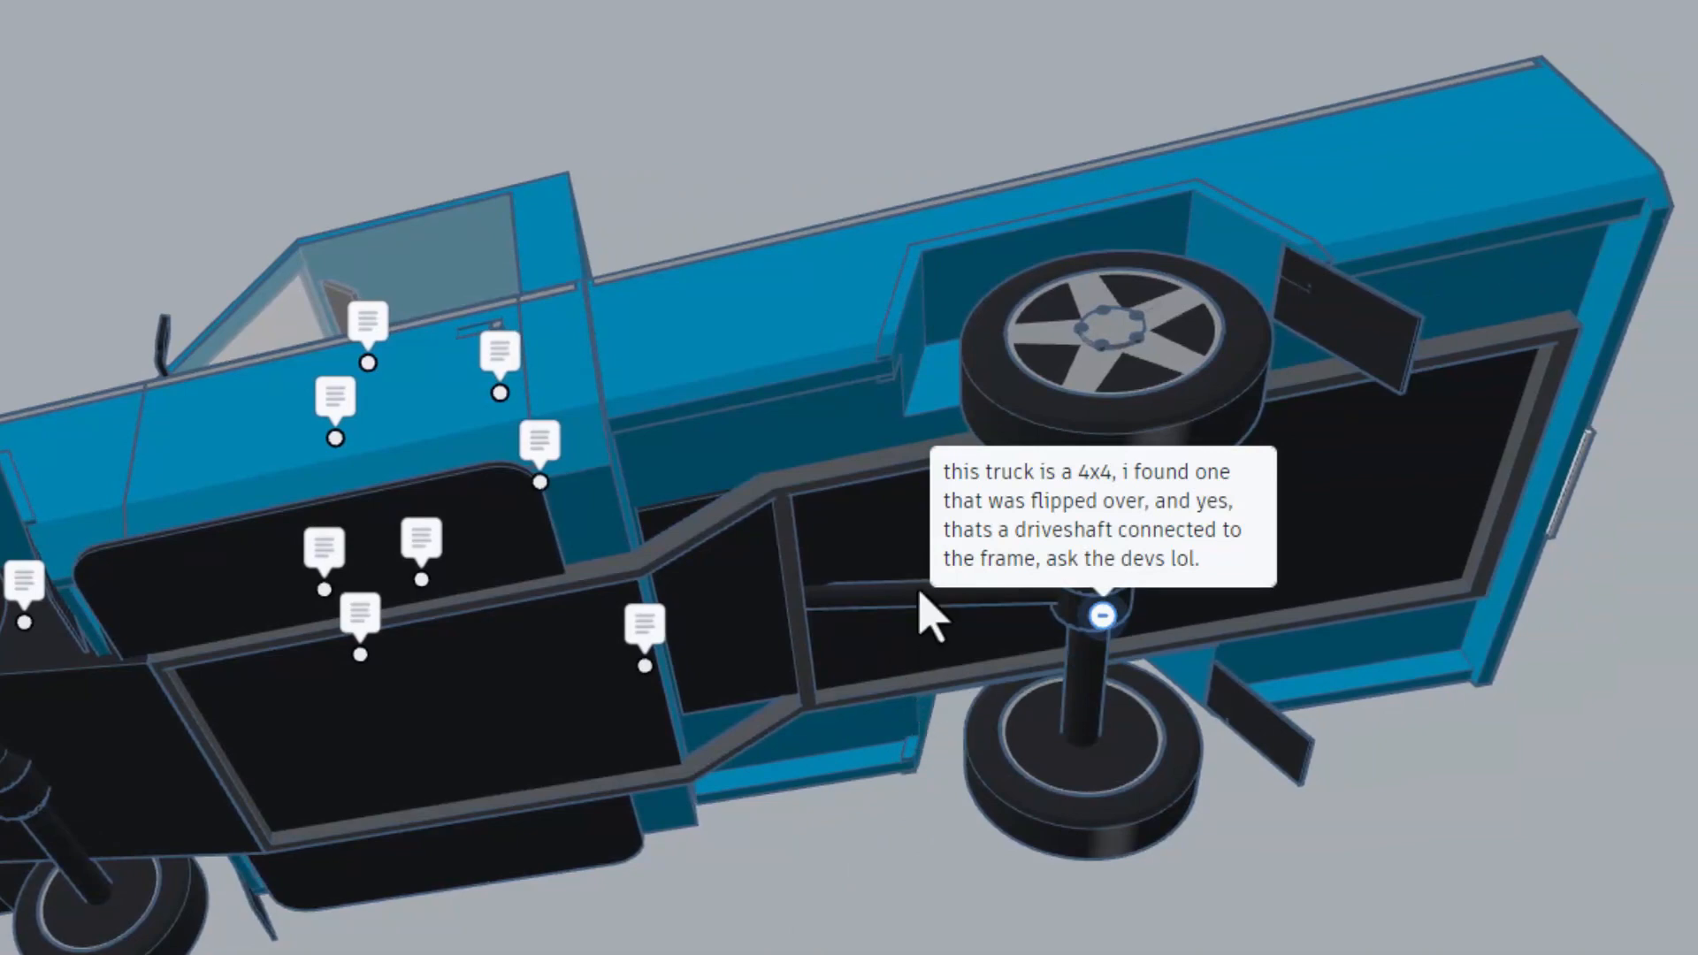
{"action": "mouse_move", "coordinate": [937, 649]}
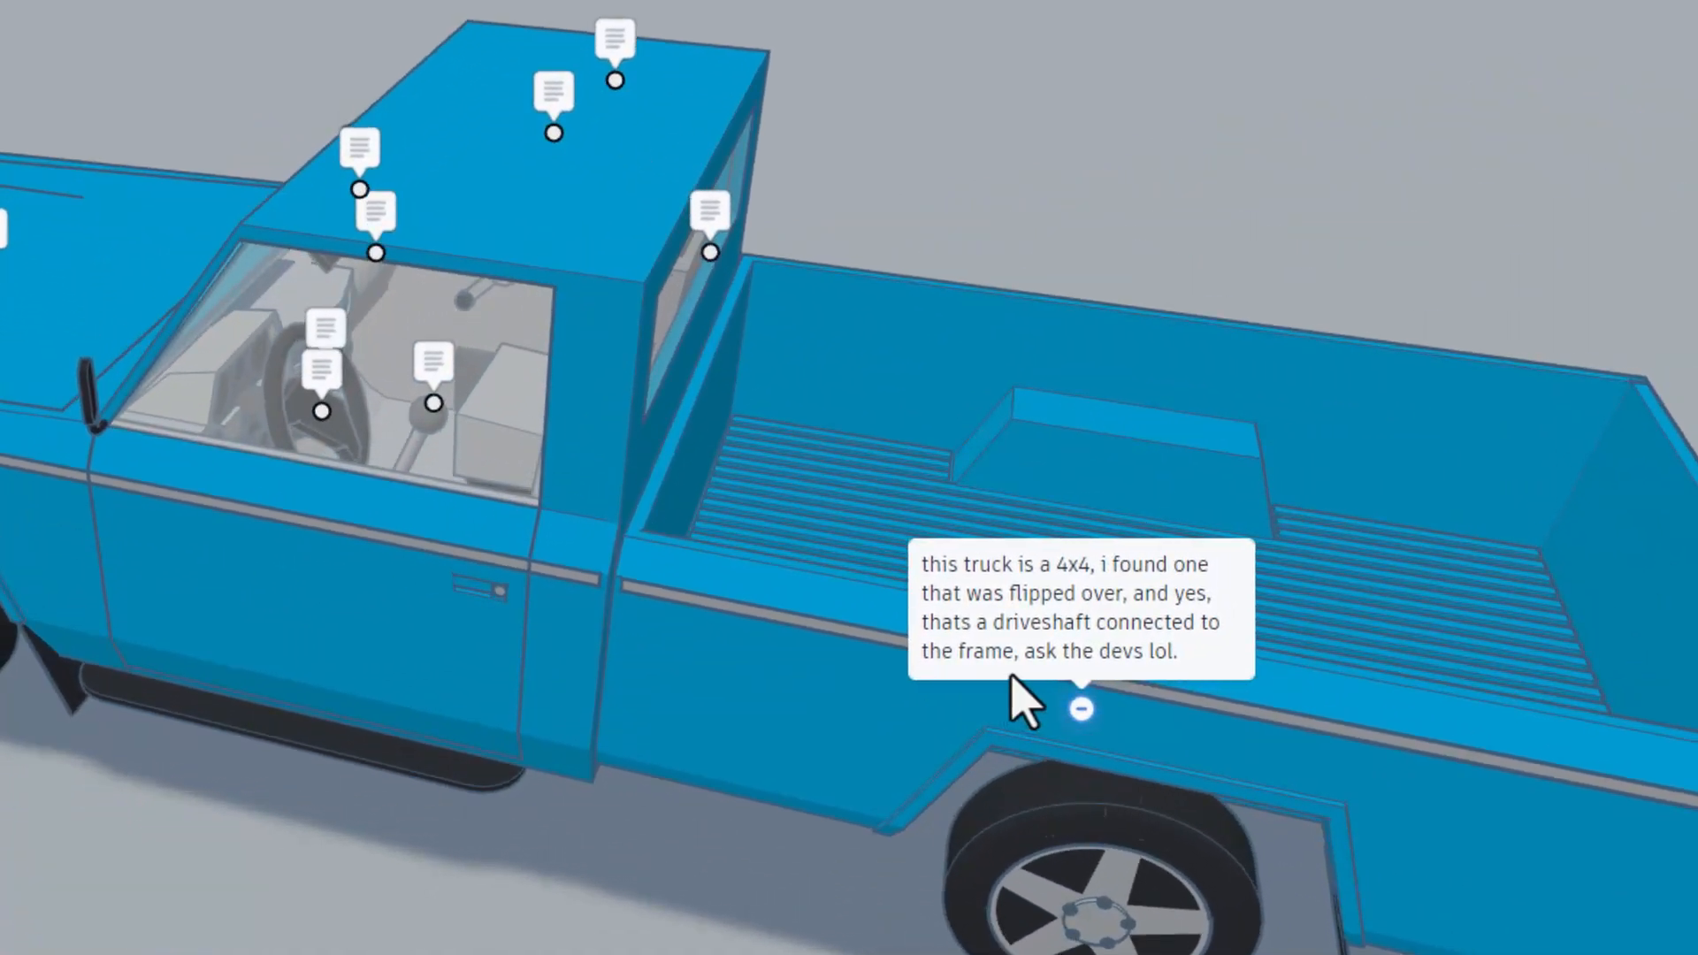
{"action": "mouse_move", "coordinate": [953, 699]}
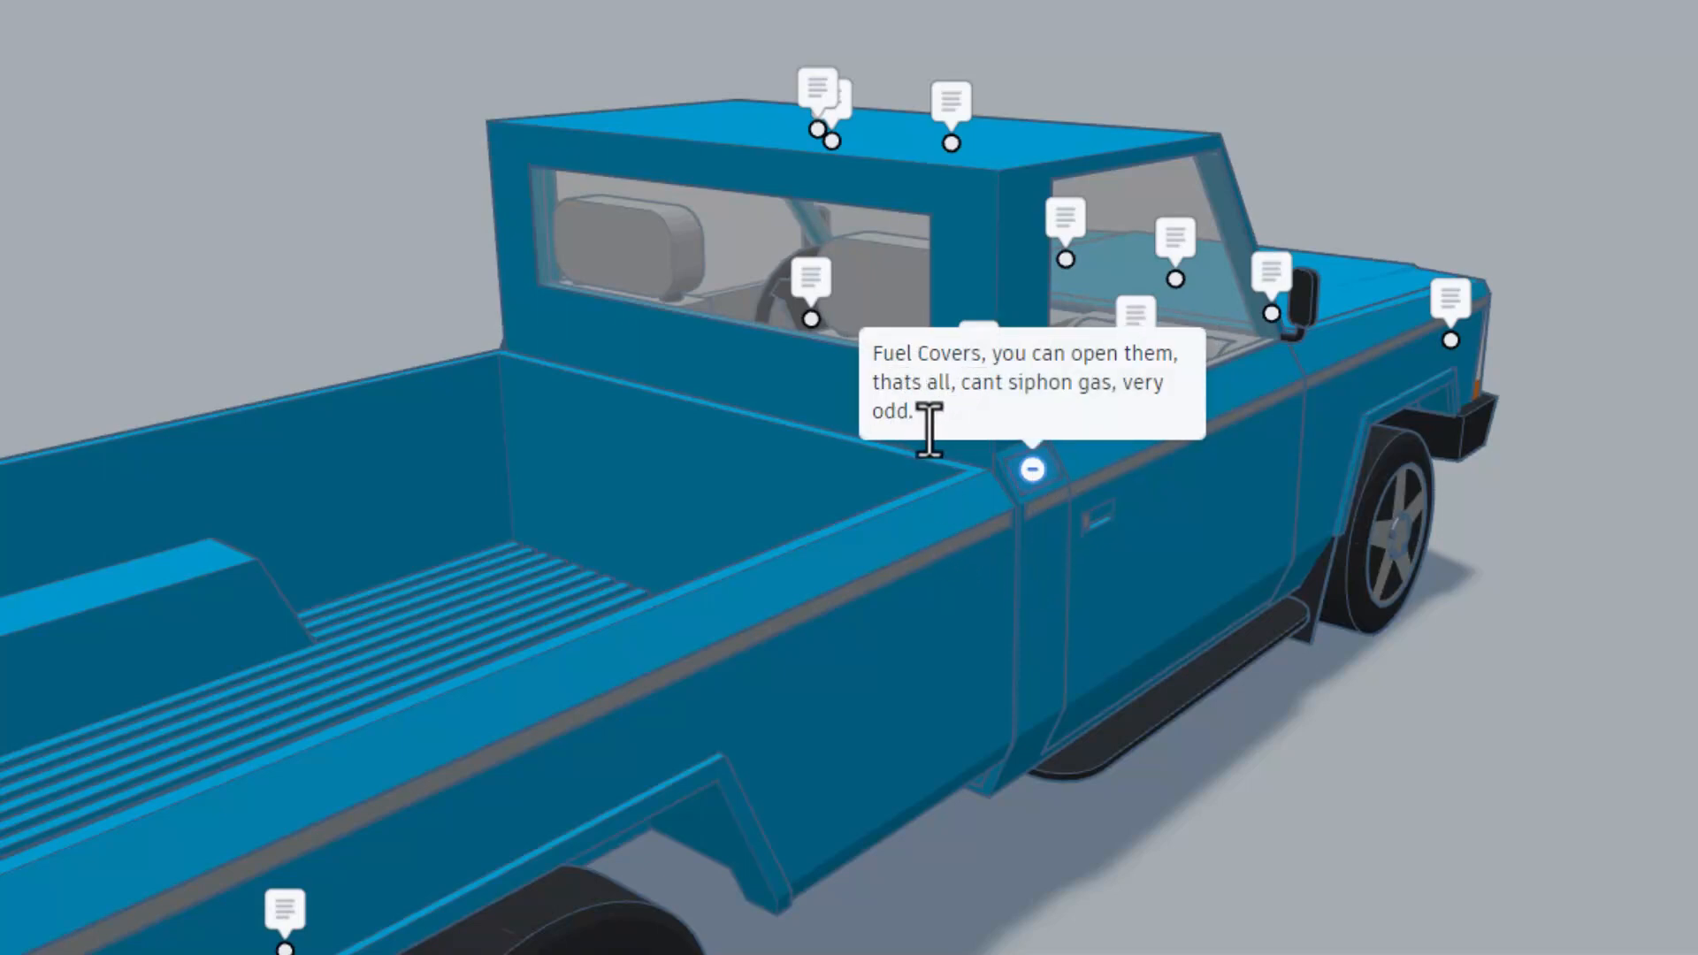
{"action": "mouse_move", "coordinate": [1046, 504]}
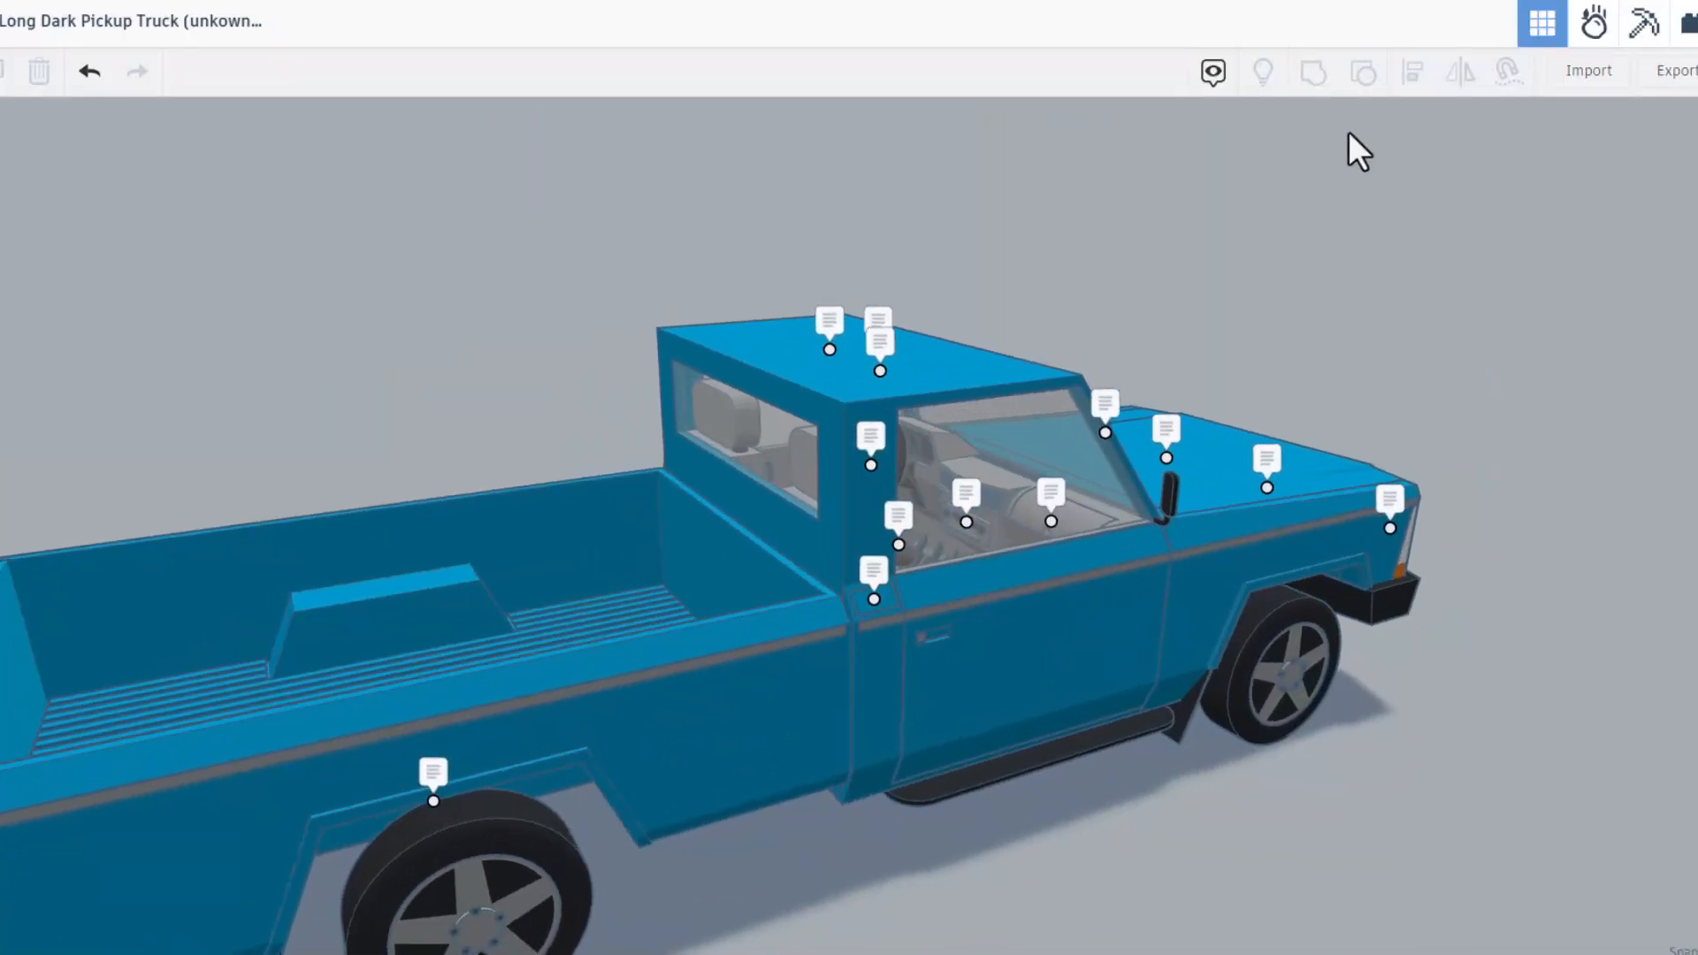
{"action": "left_click", "coordinate": [1214, 71]}
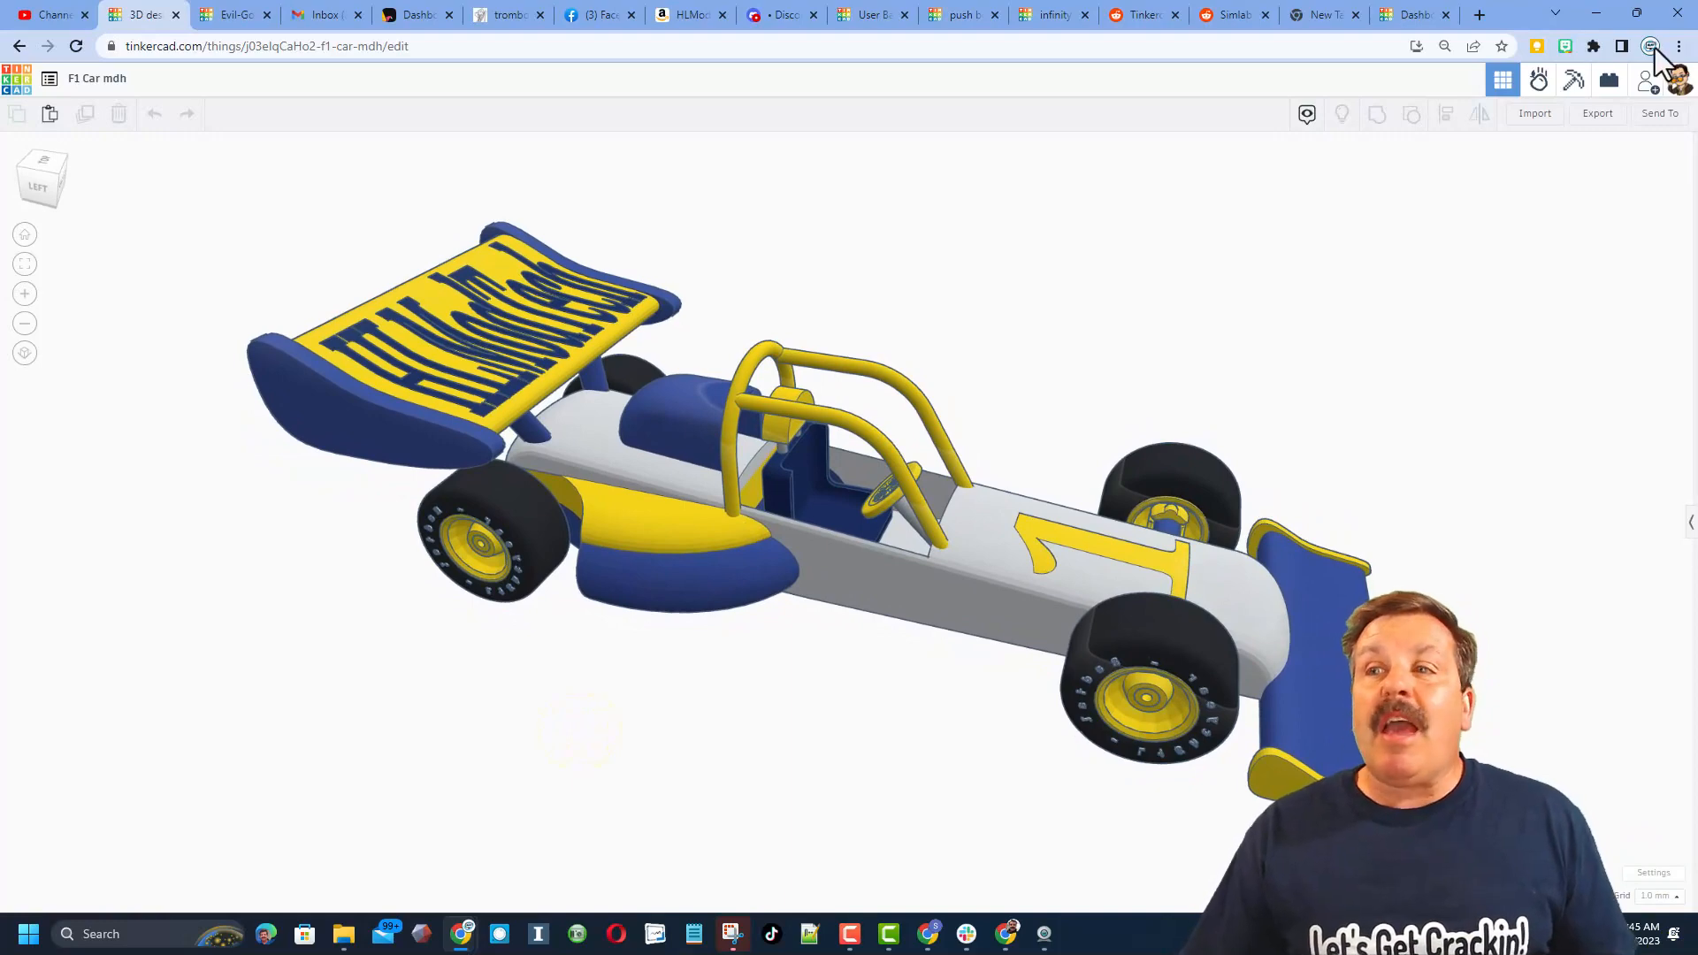
- Create a fresh collaboration link from the design's sharing options, then switch to the HLModTech tab
{"action": "left_click", "coordinate": [1649, 79]}
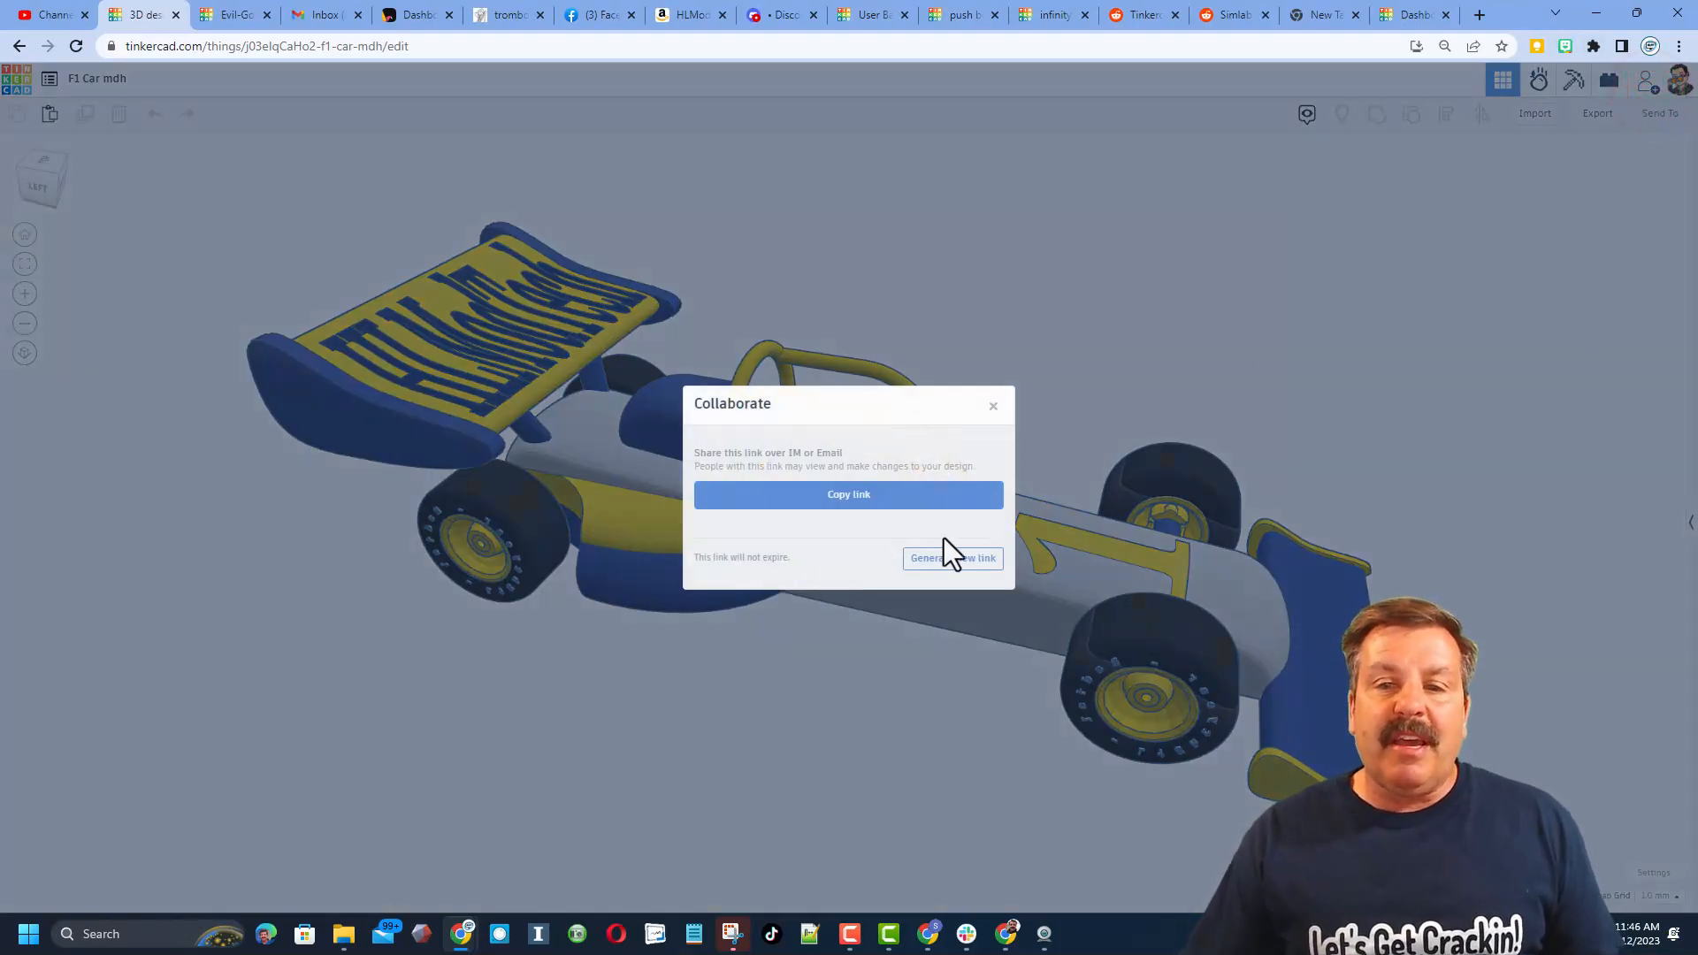
{"action": "left_click", "coordinate": [848, 494]}
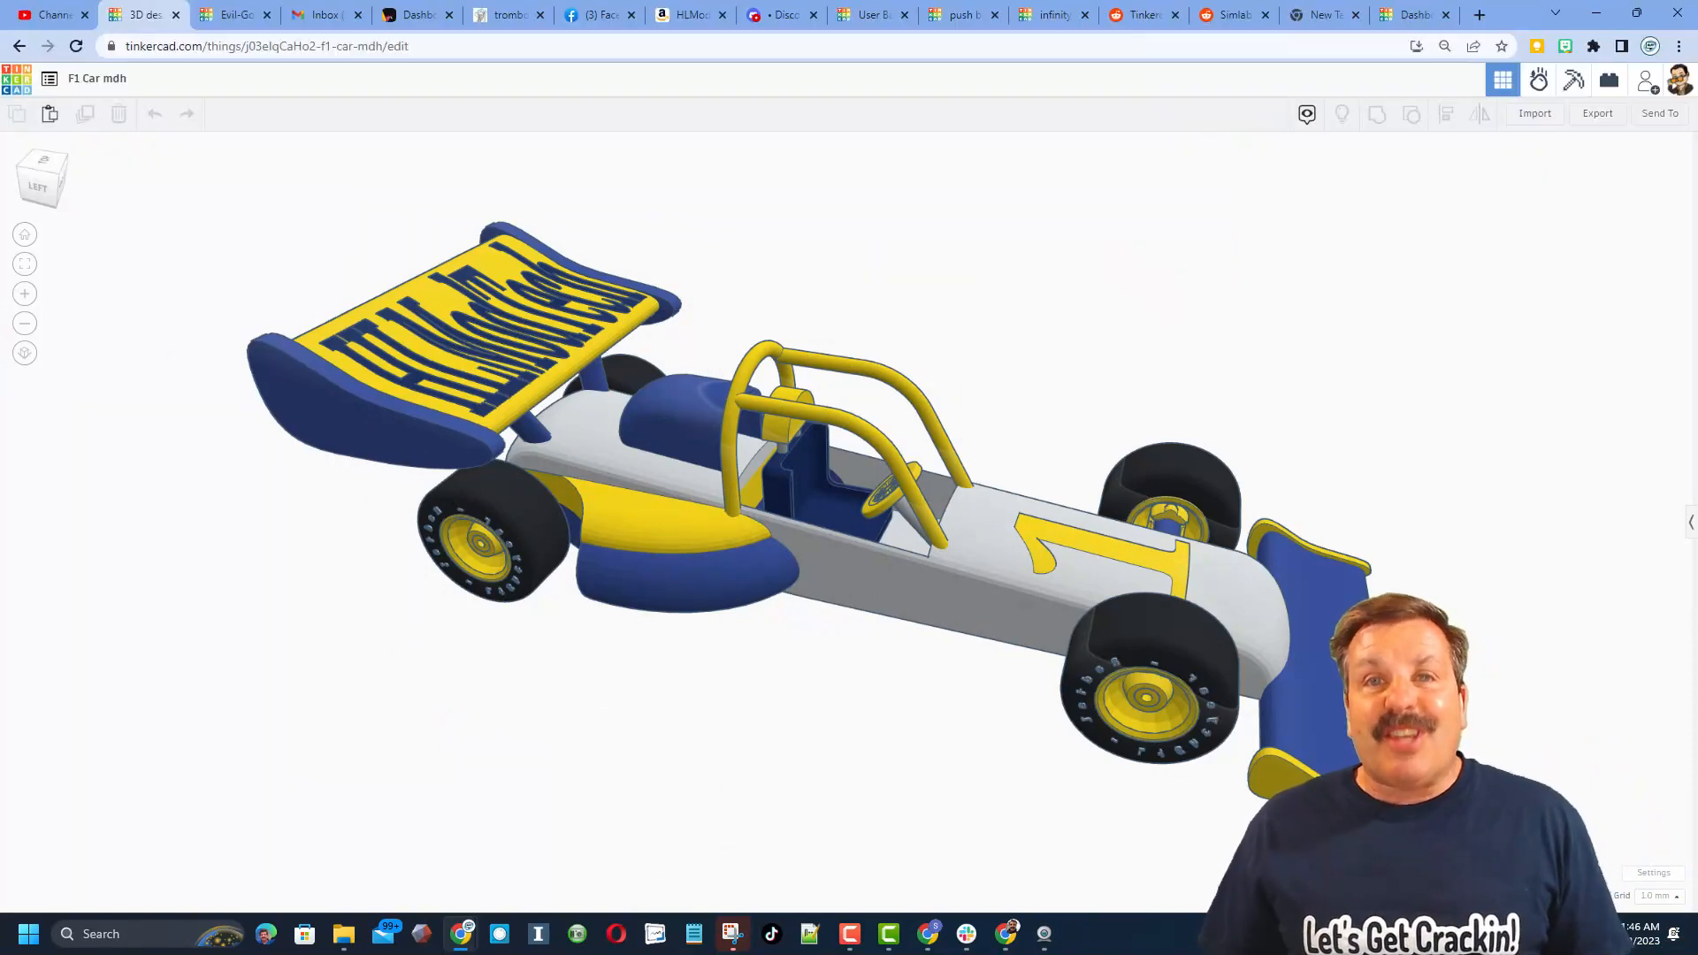
{"action": "left_click", "coordinate": [686, 15]}
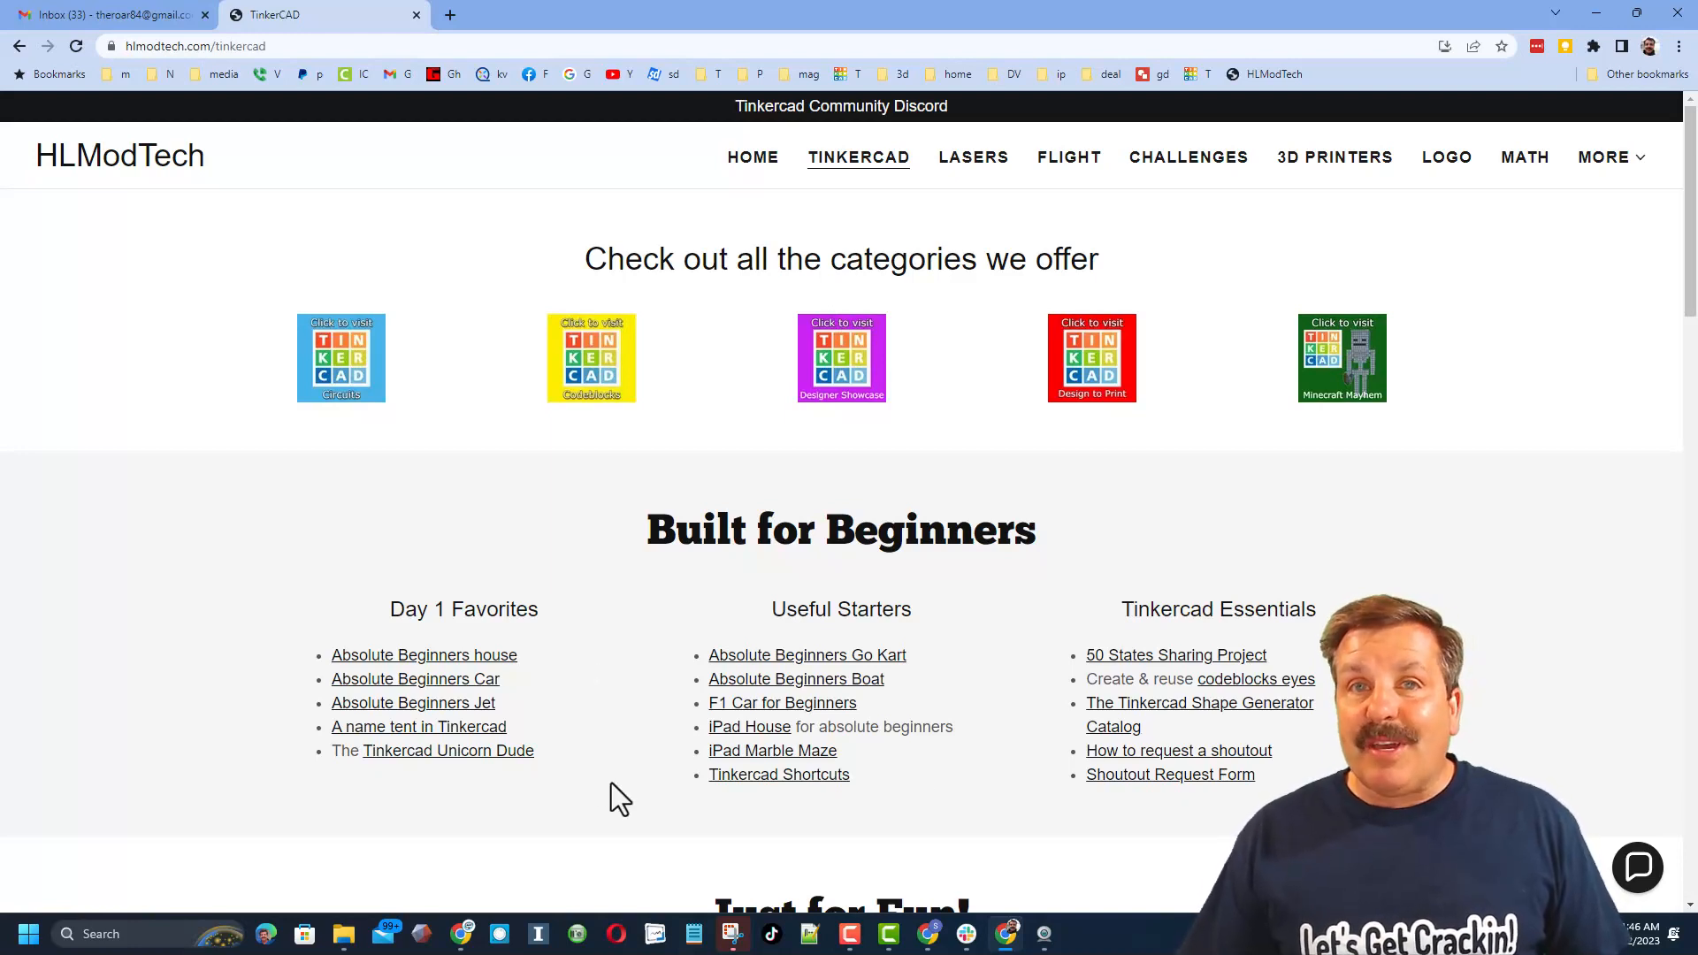
{"action": "mouse_move", "coordinate": [1613, 809]}
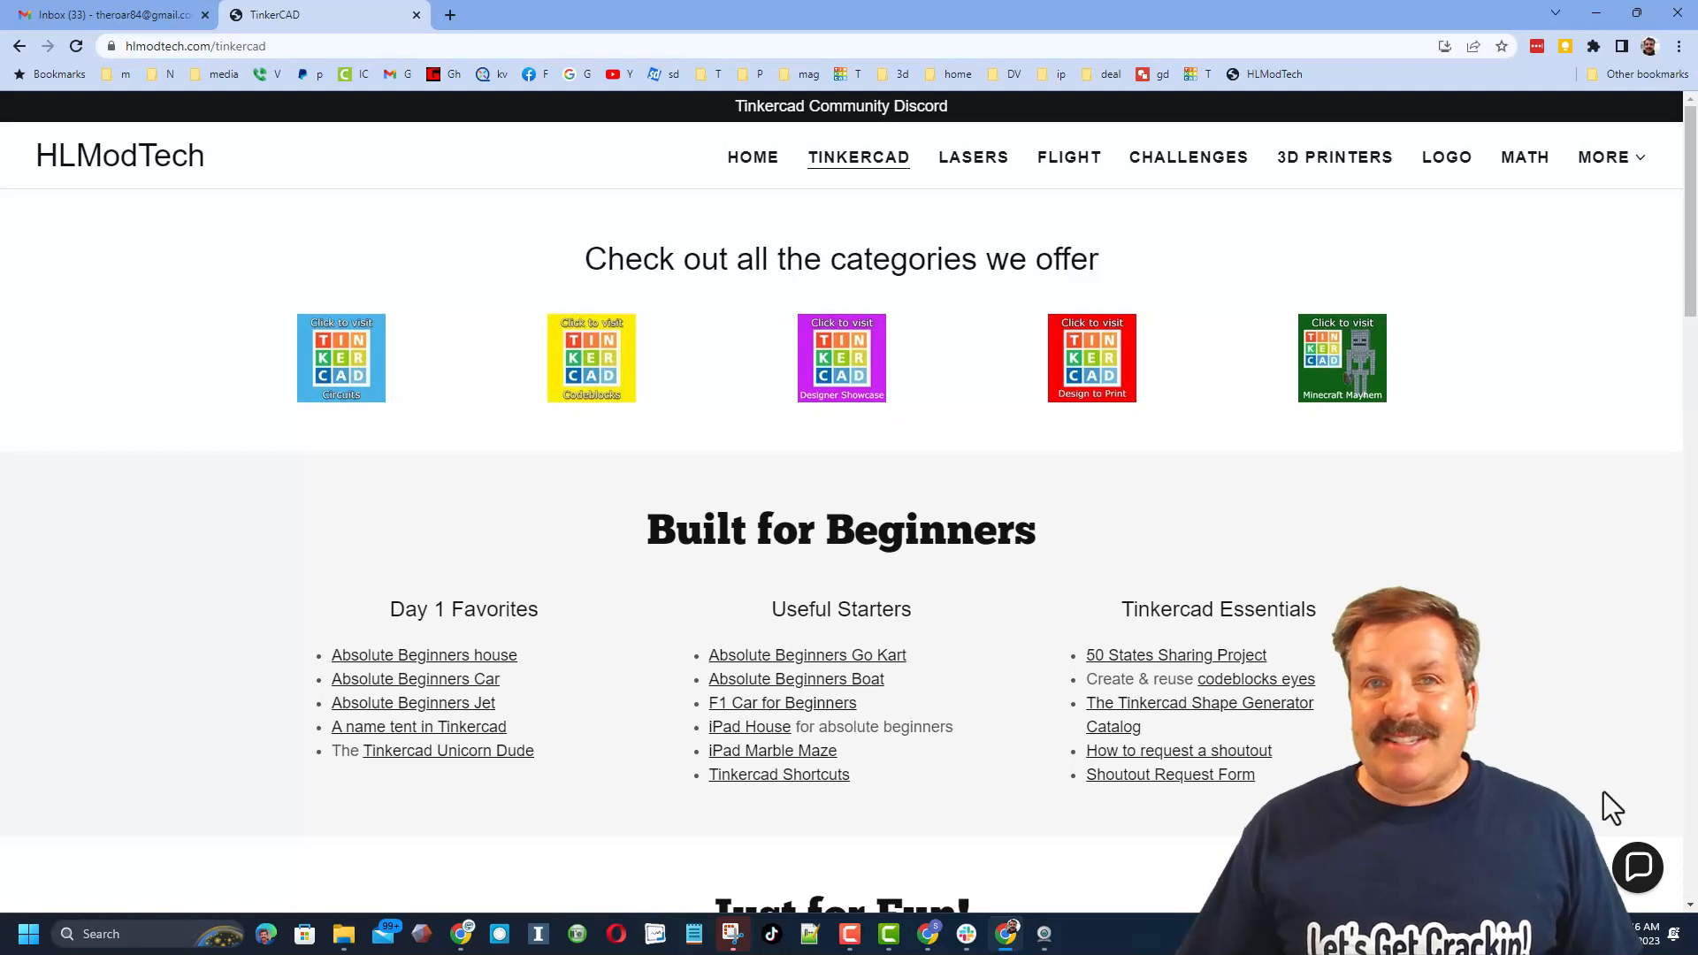
- Open and close the site's contact chat bubble
{"action": "left_click", "coordinate": [1639, 867]}
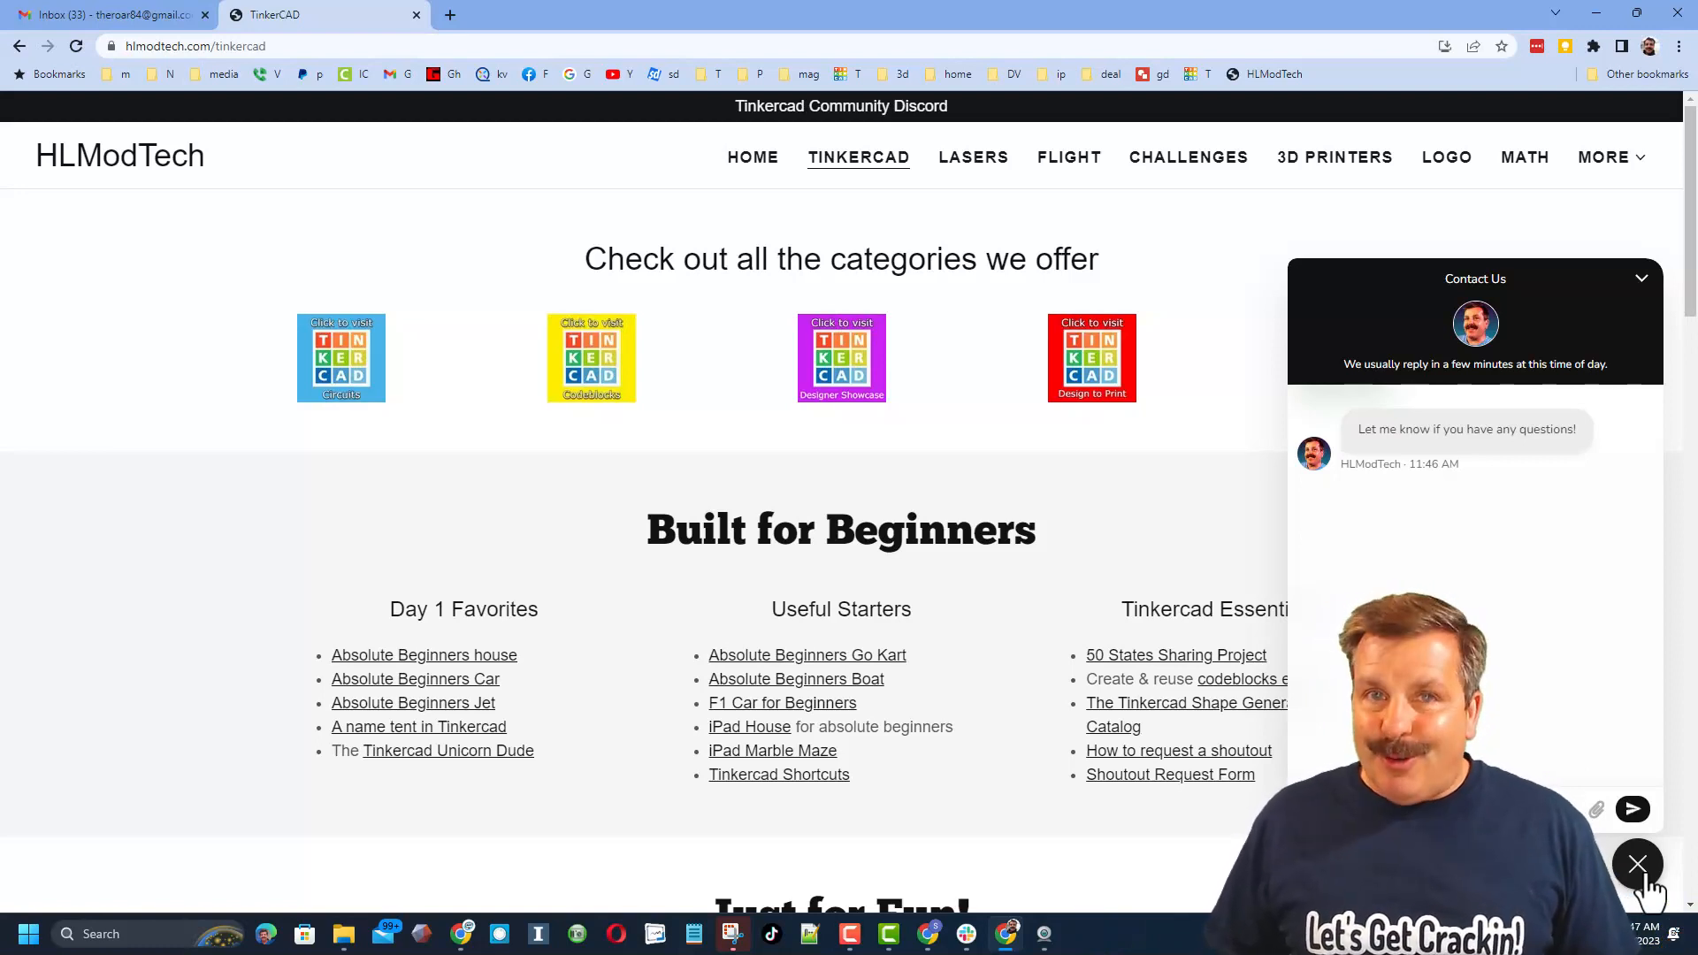
{"action": "left_click", "coordinate": [1638, 865]}
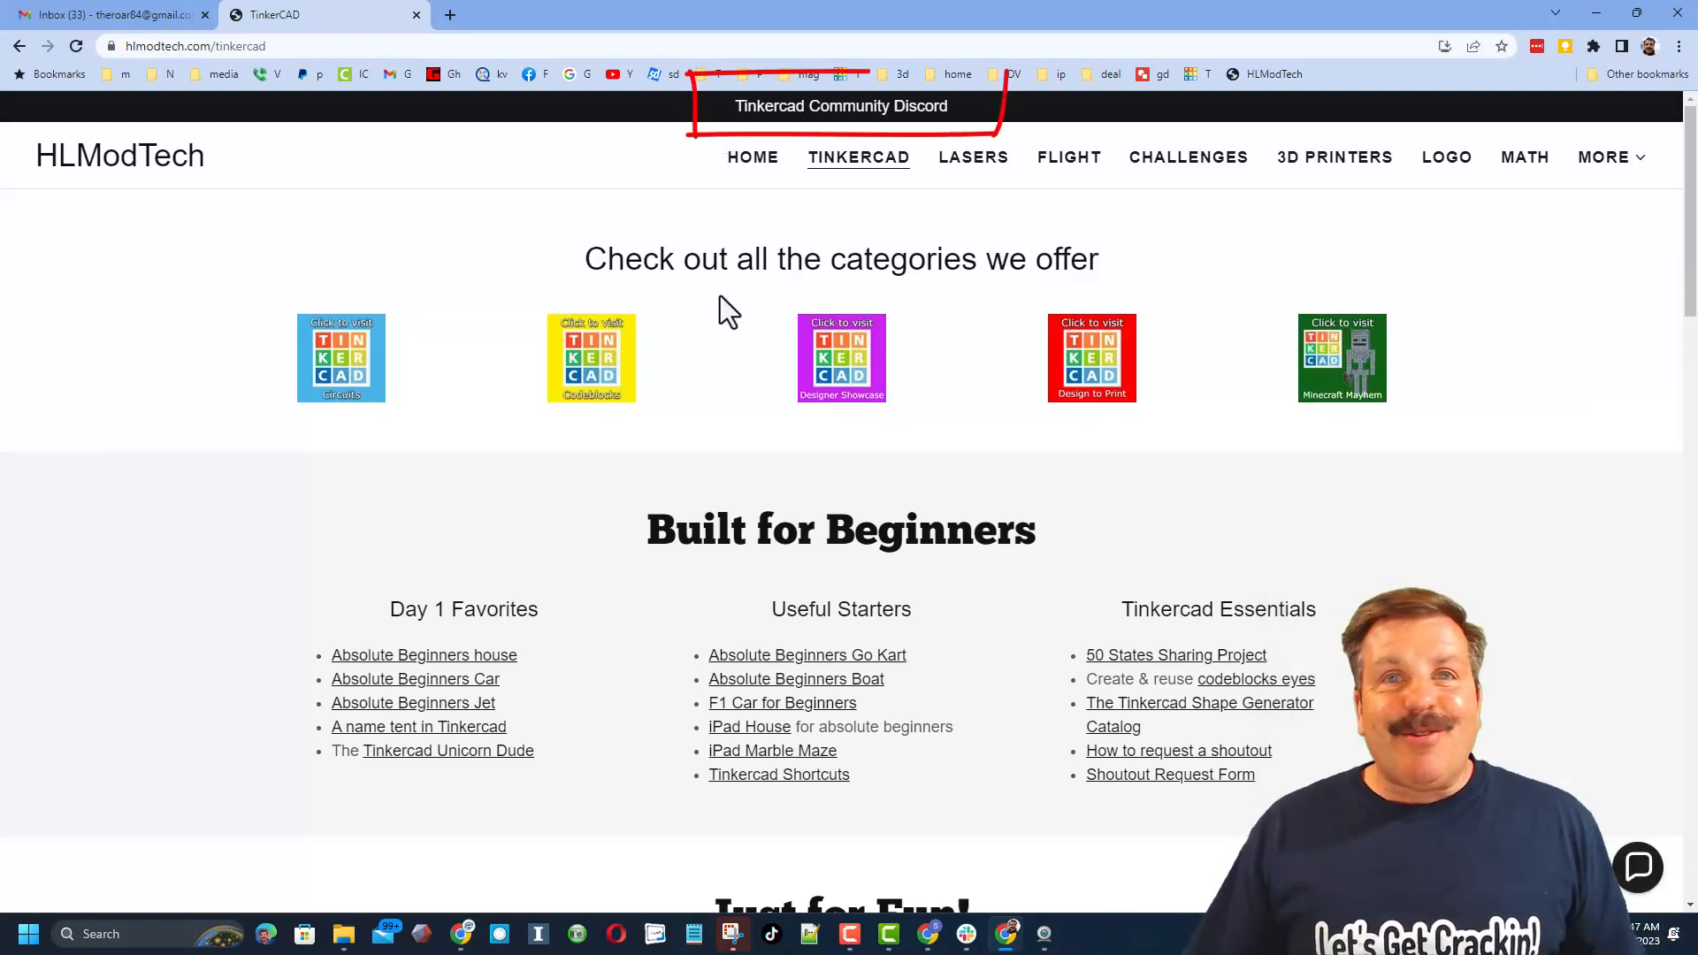
- Open the Tinkercad Community Discord invite, then return to the HLModTech Tinkercad page
{"action": "left_click", "coordinate": [840, 107]}
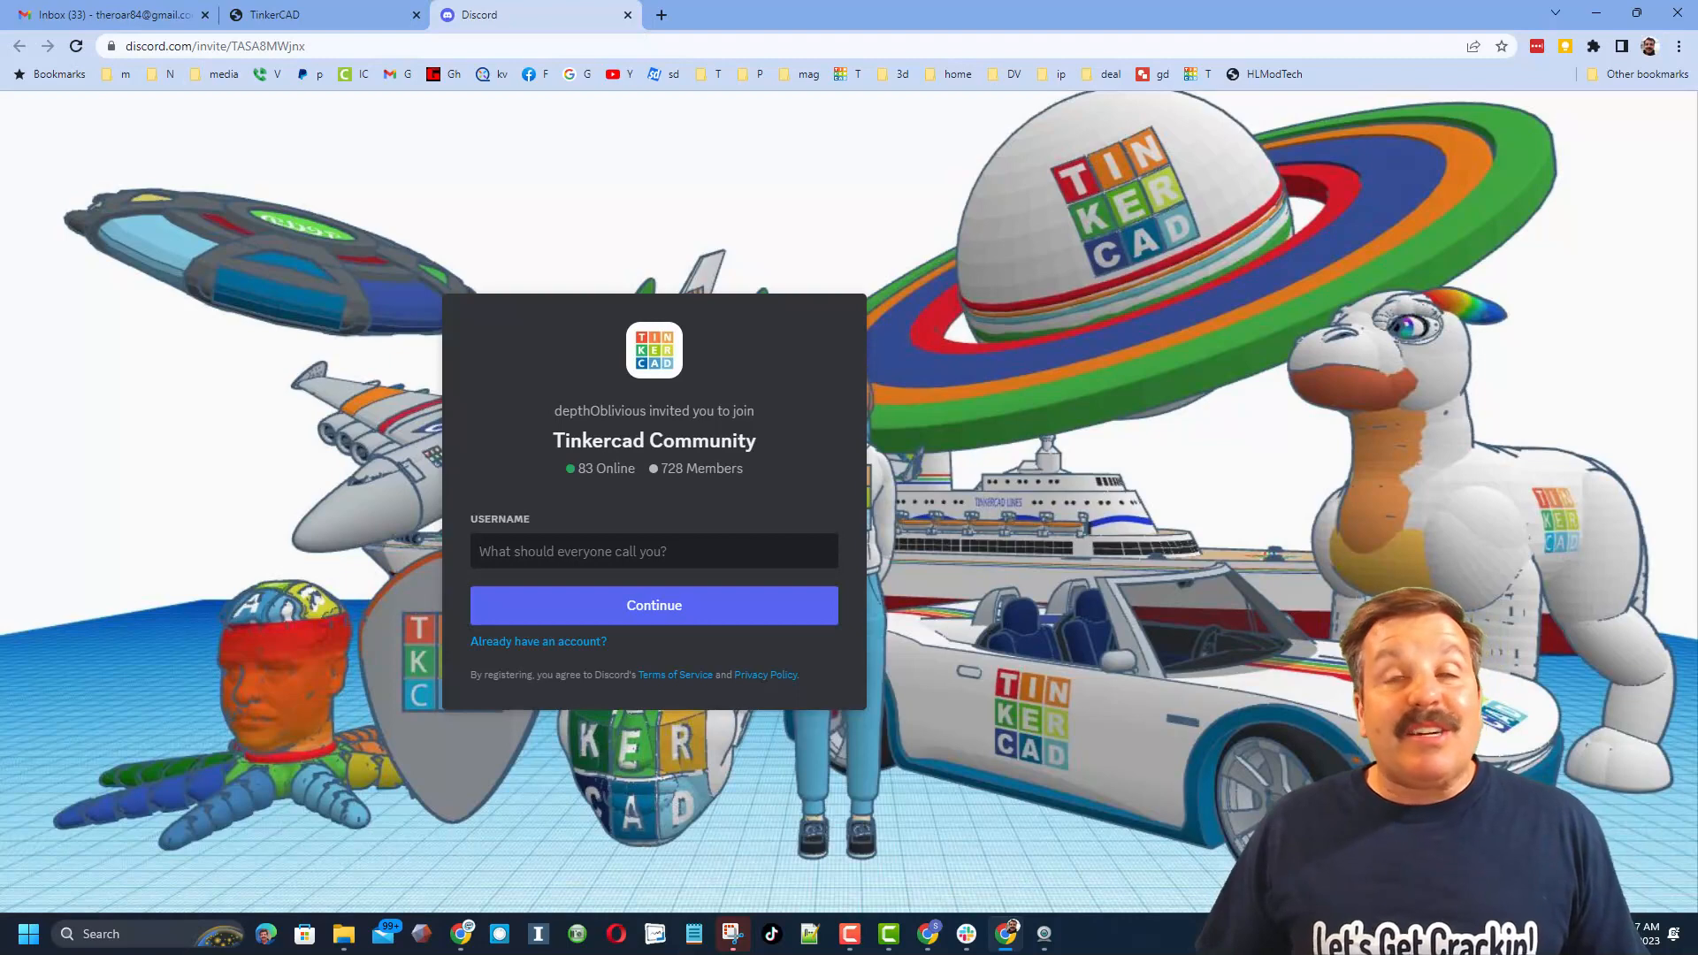
{"action": "left_click", "coordinate": [653, 552]}
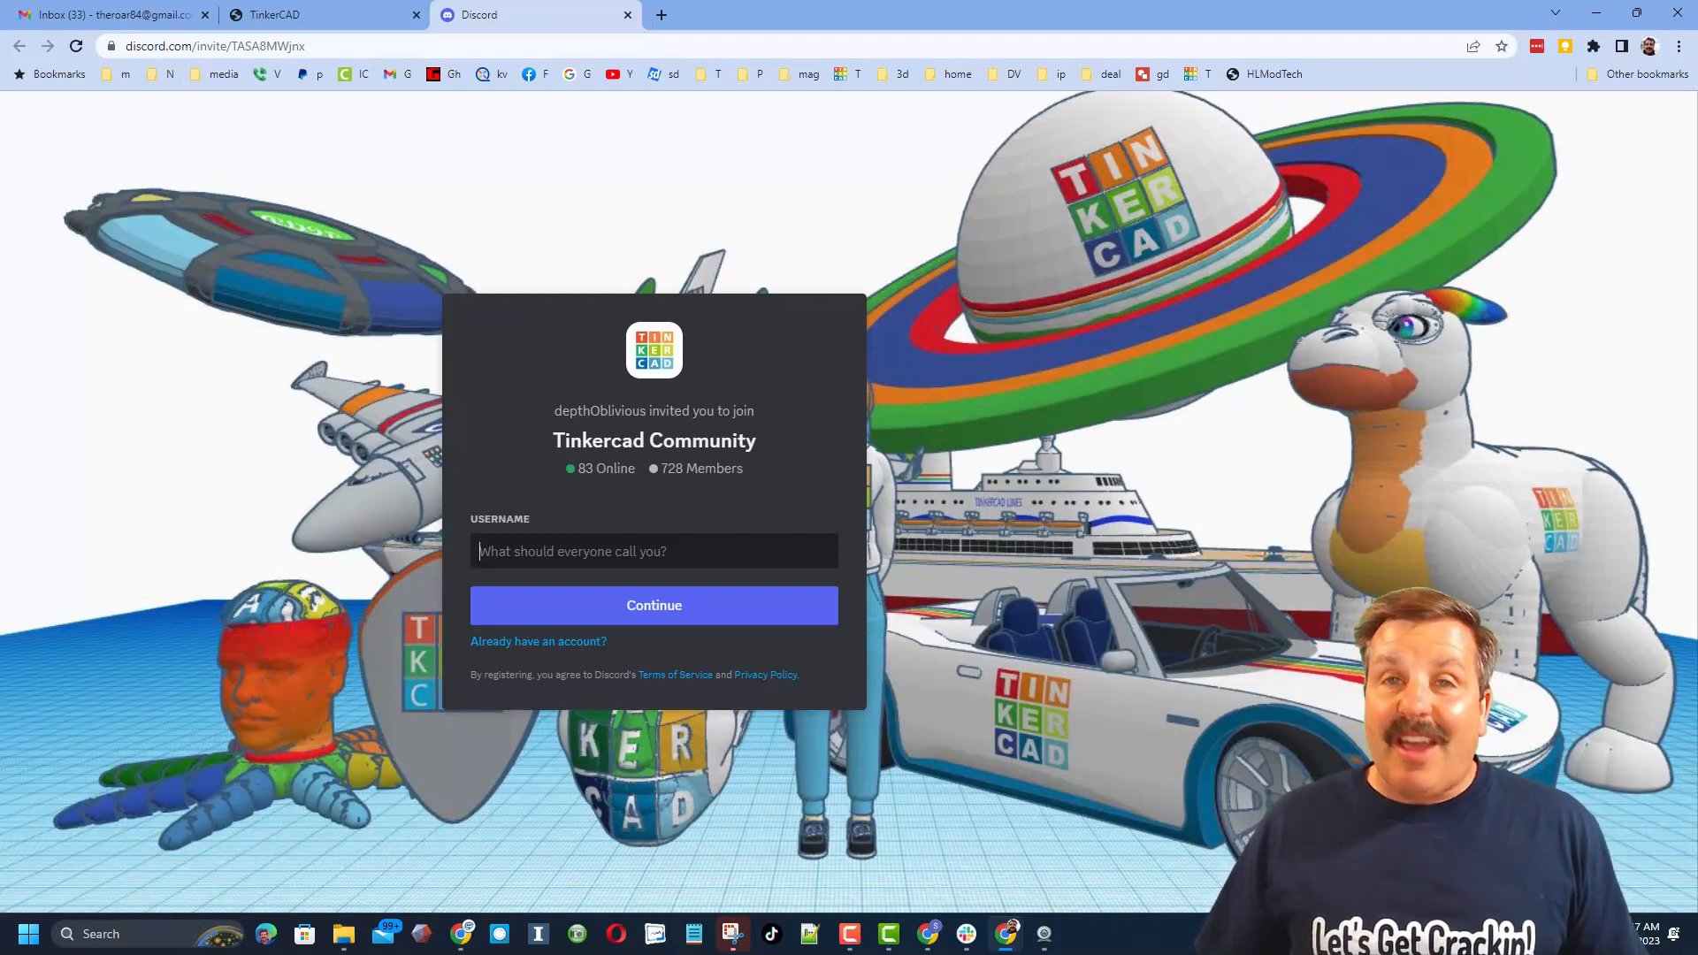
{"action": "left_click", "coordinate": [315, 16]}
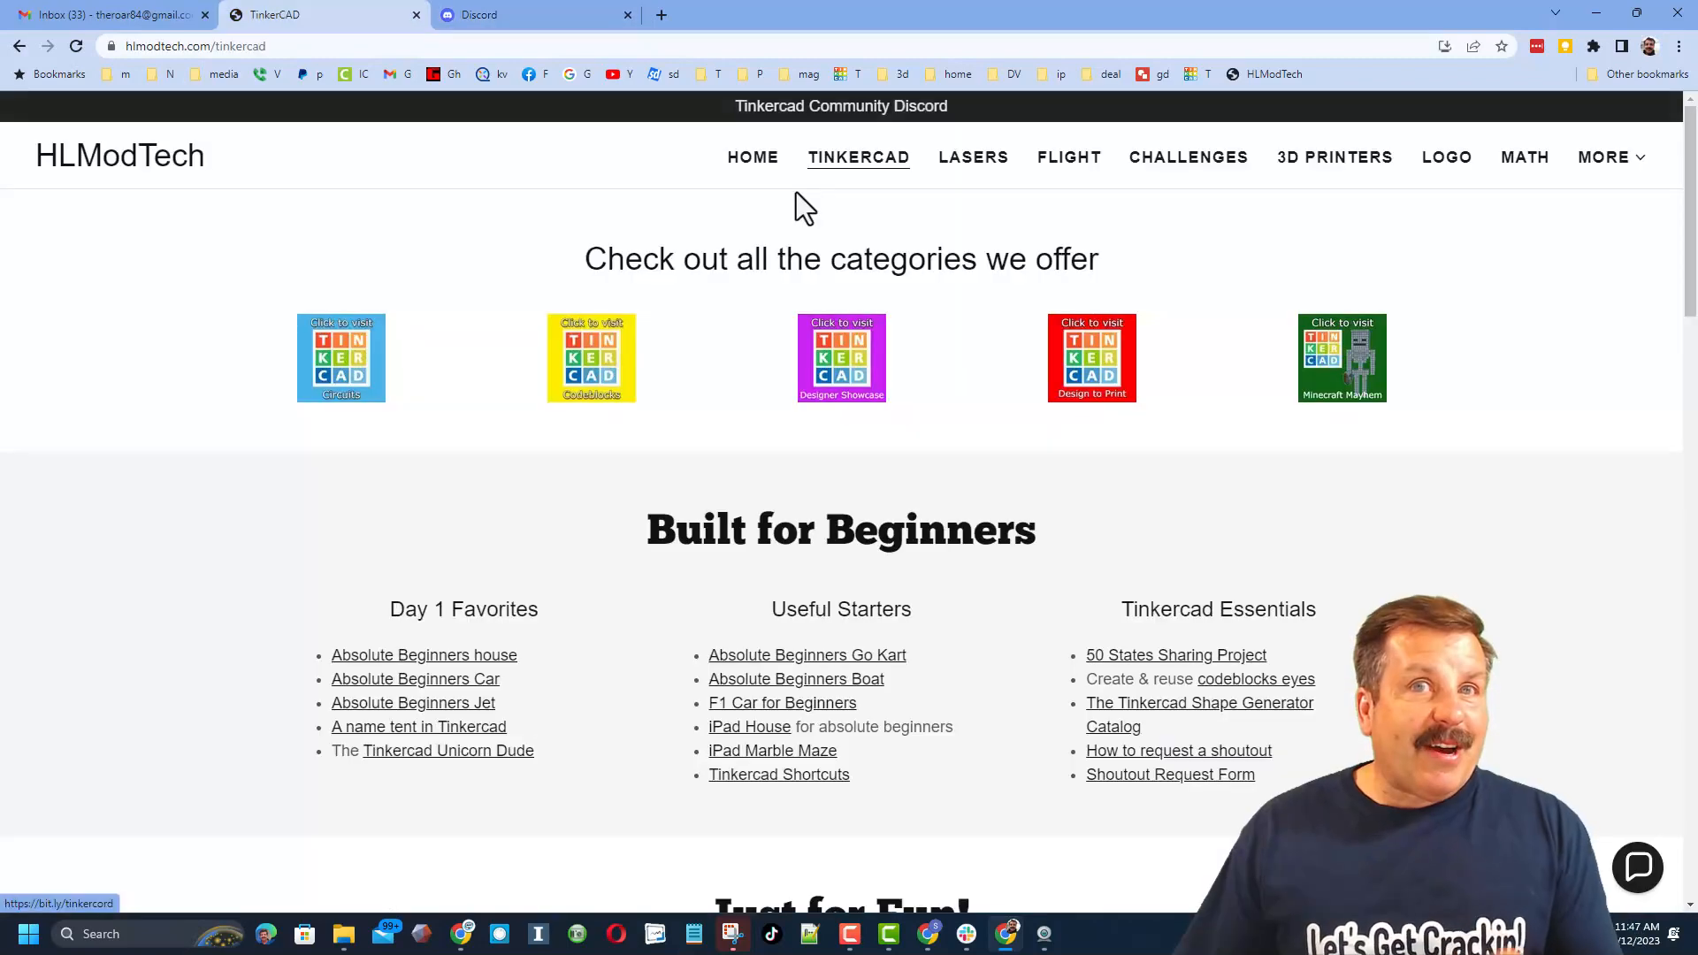
- Visit the Designer Showcase profile and view the F1 Car mdh design details, then close them
{"action": "left_click", "coordinate": [842, 357]}
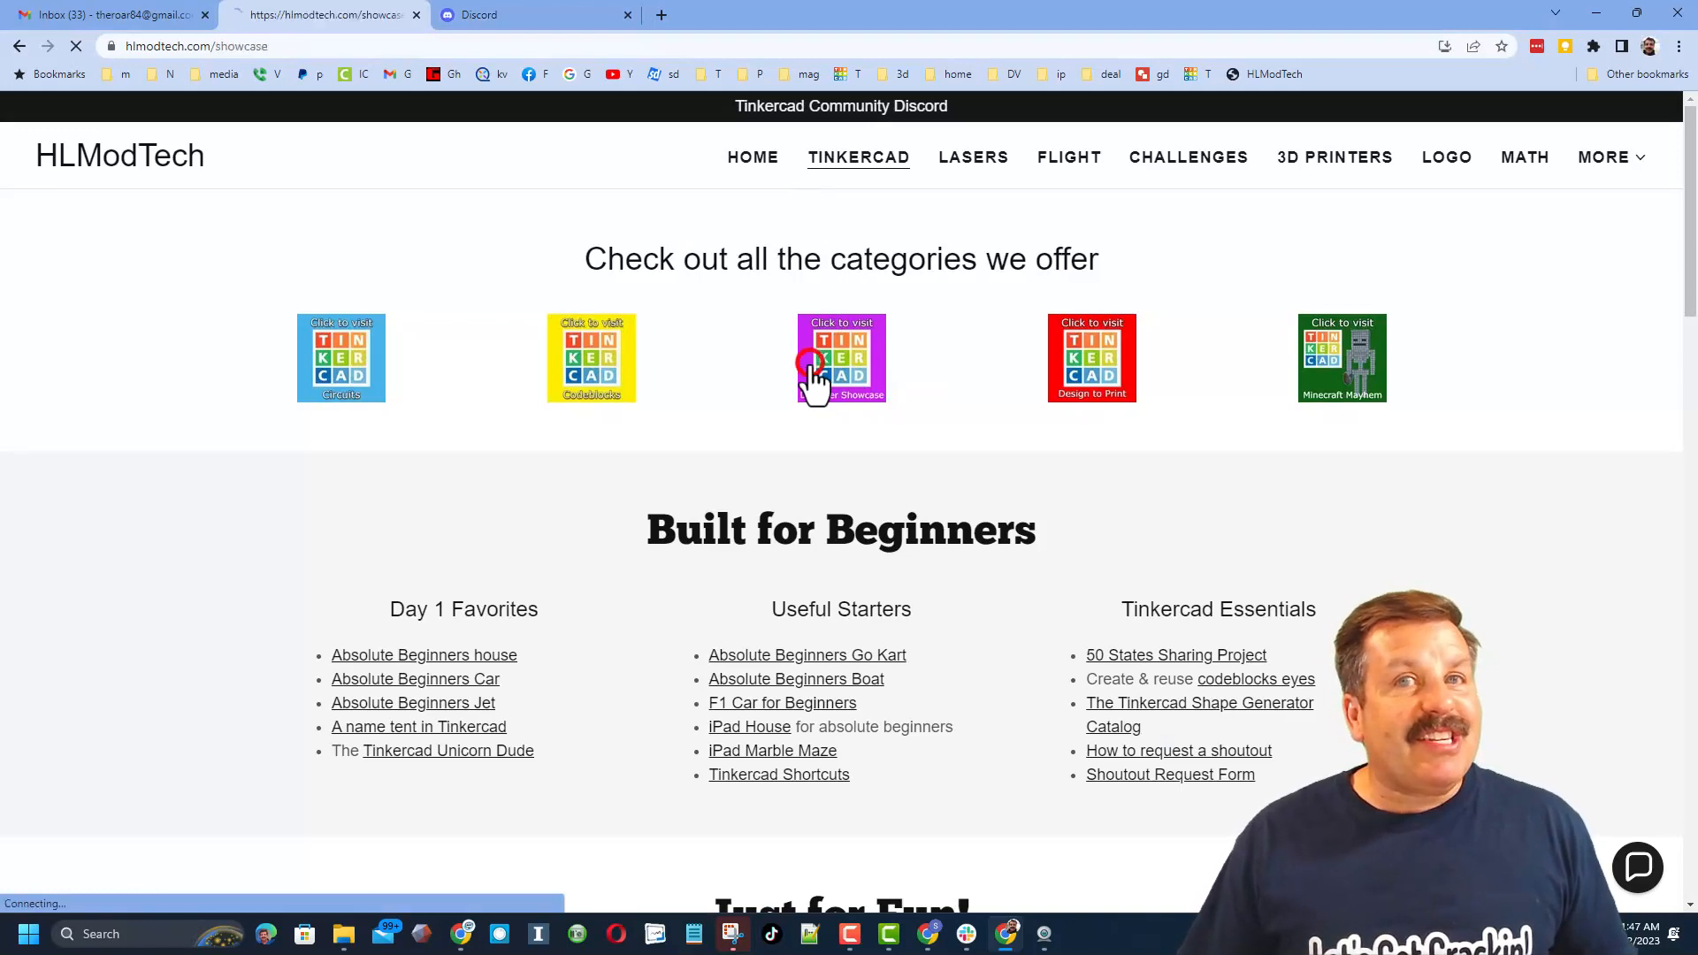
{"action": "left_click", "coordinate": [842, 357]}
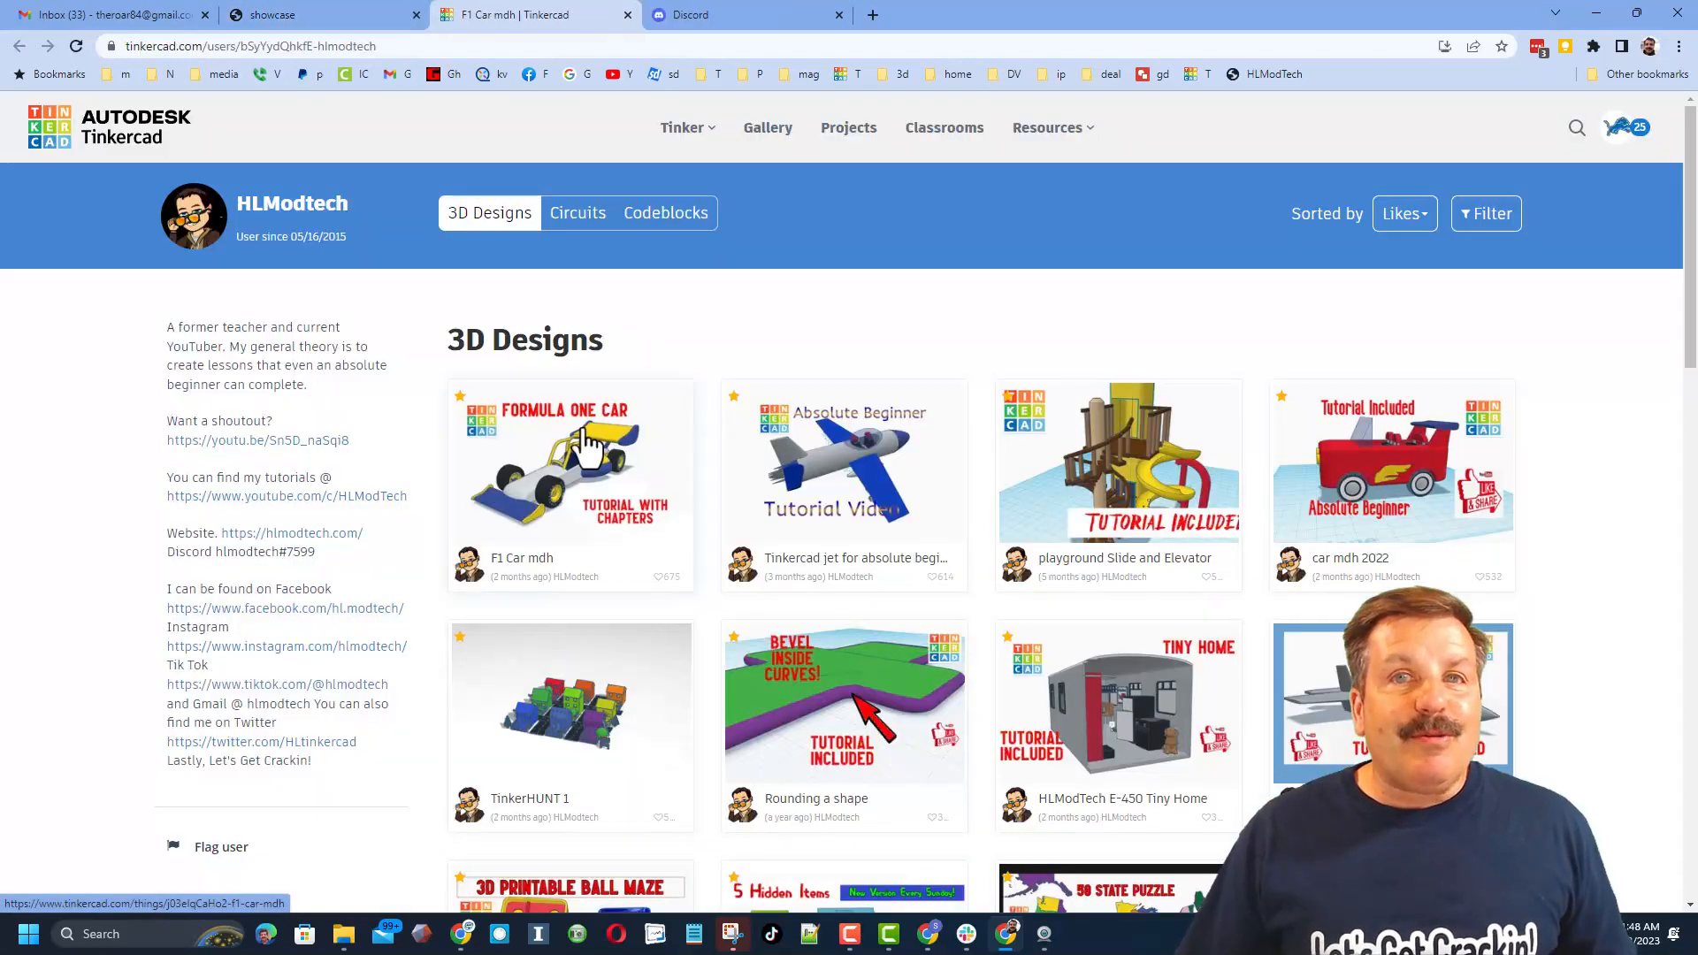
{"action": "left_click", "coordinate": [571, 460]}
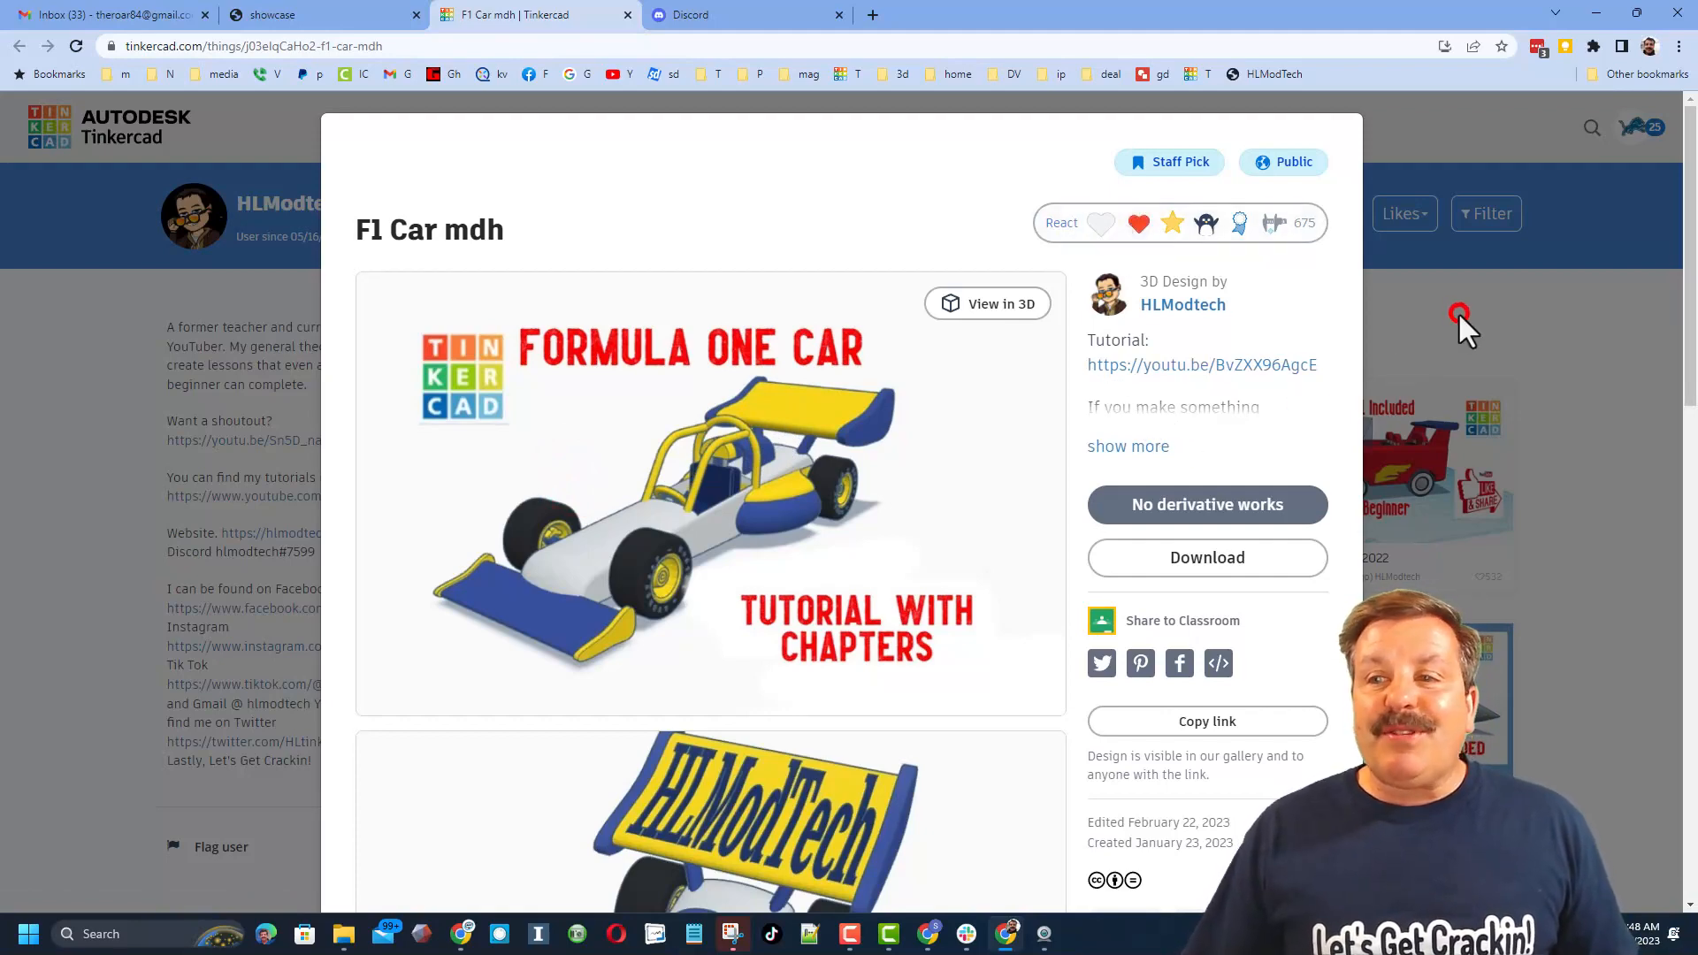
{"action": "left_click", "coordinate": [1460, 315]}
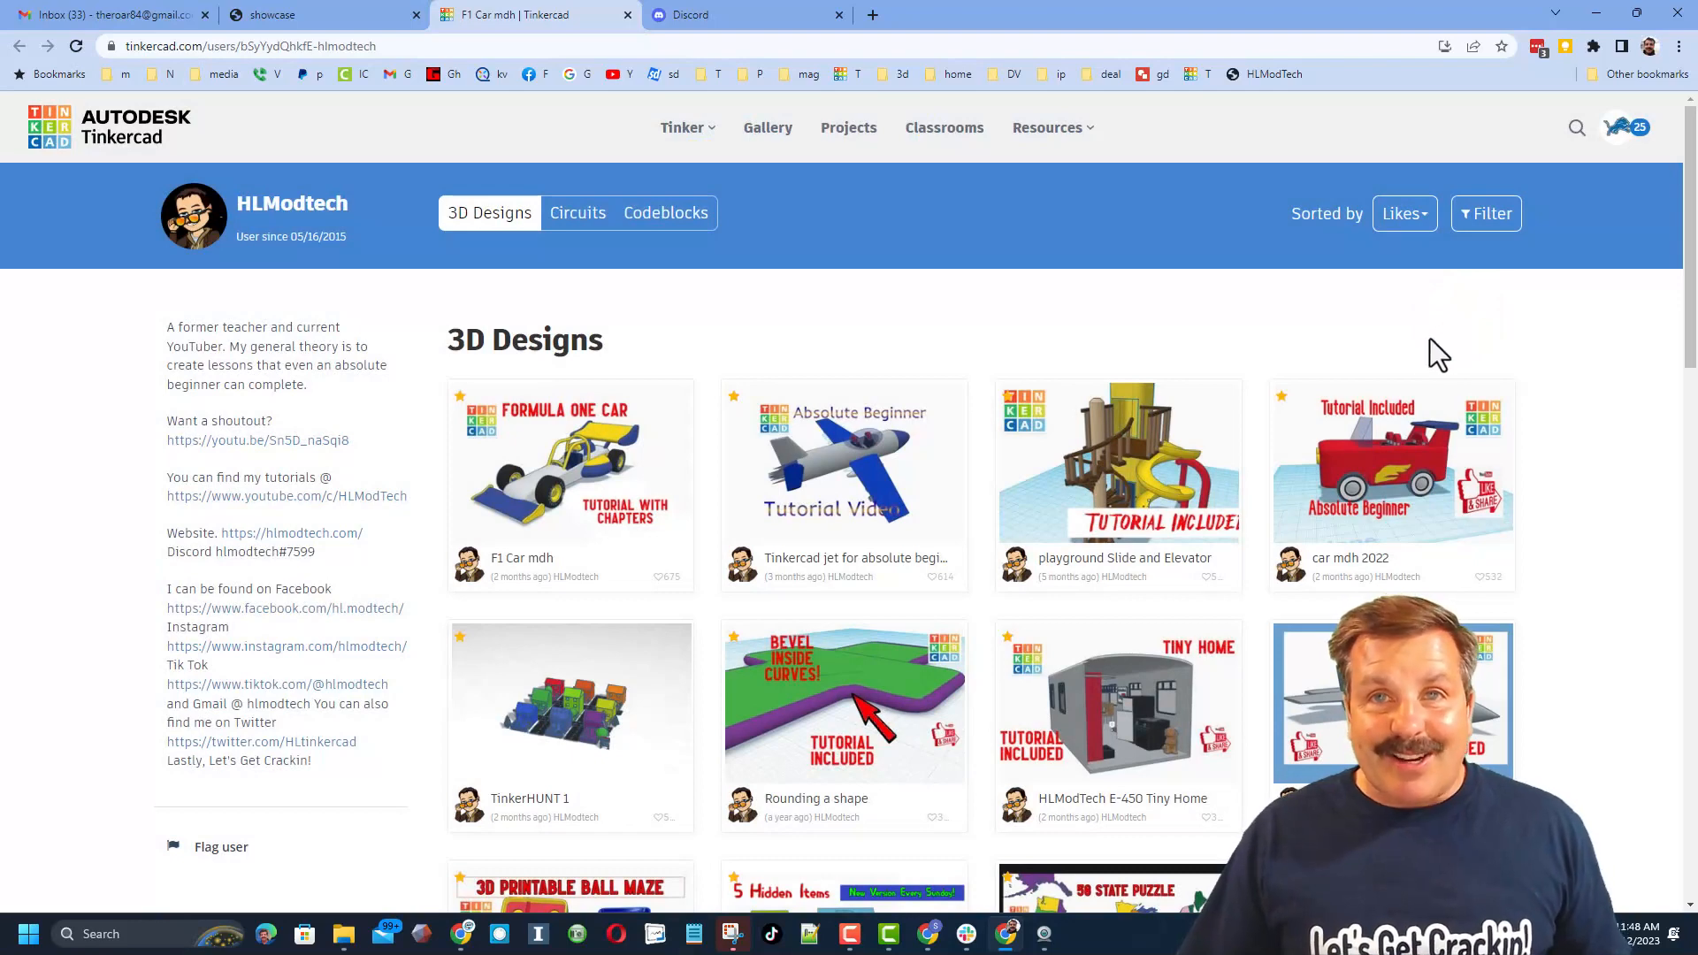
- Sort the profile's designs by Recent, then head to the community gallery
{"action": "left_click", "coordinate": [1405, 214]}
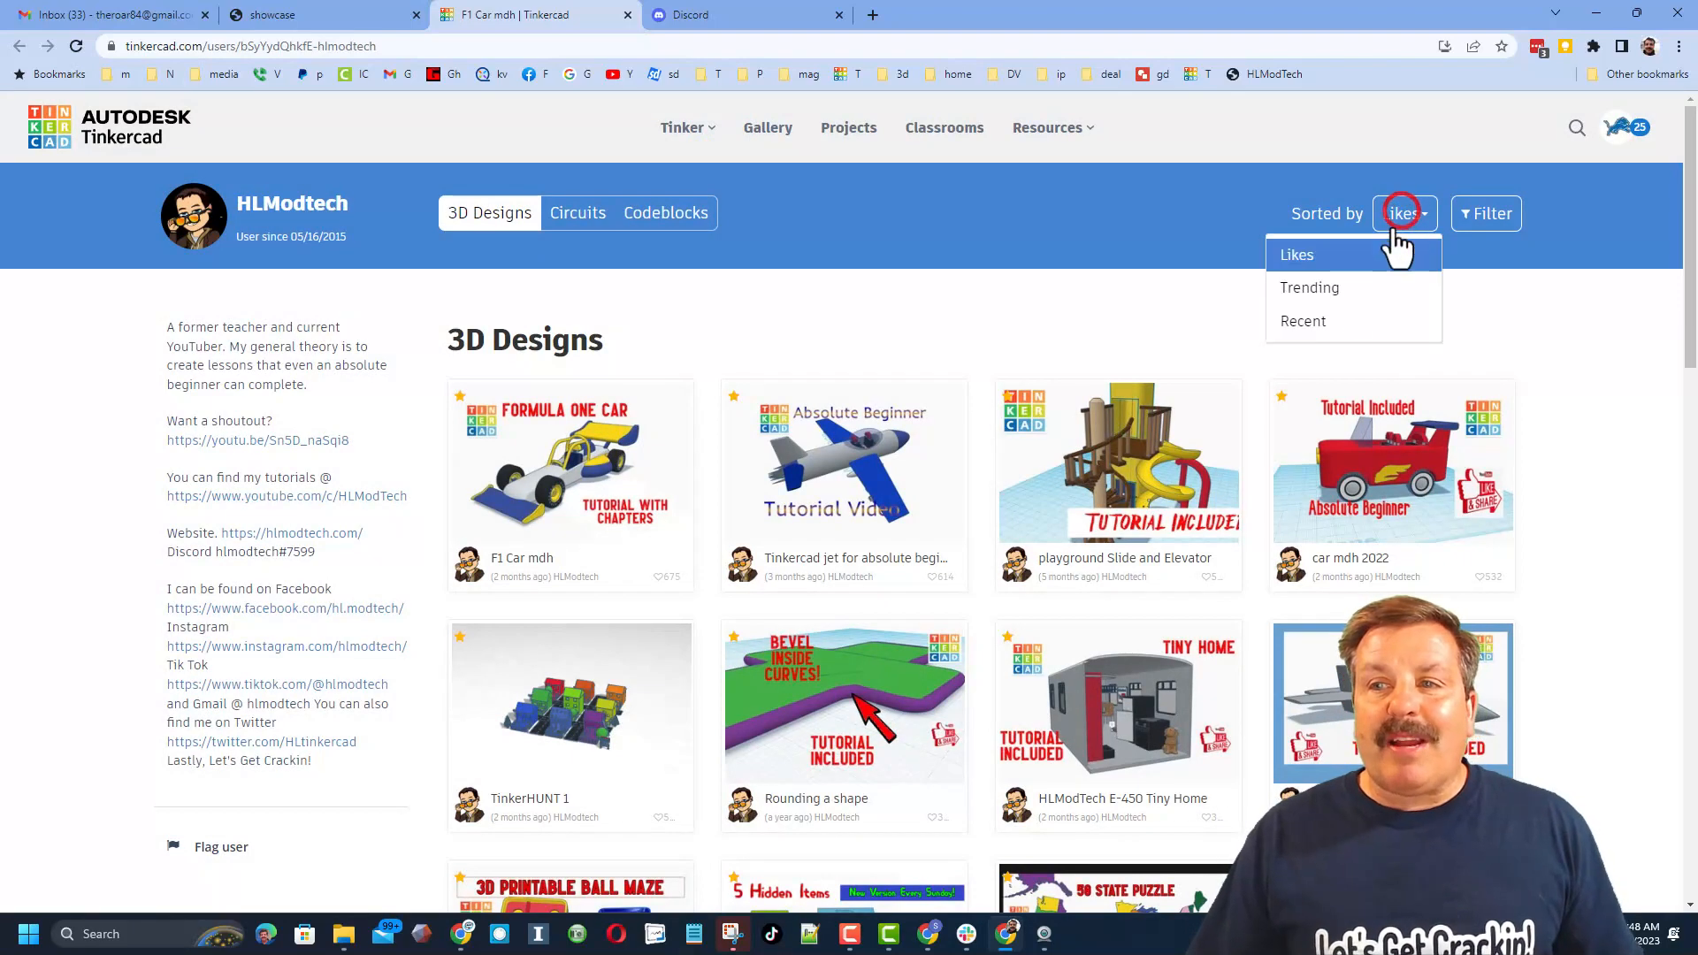
{"action": "left_click", "coordinate": [1304, 320]}
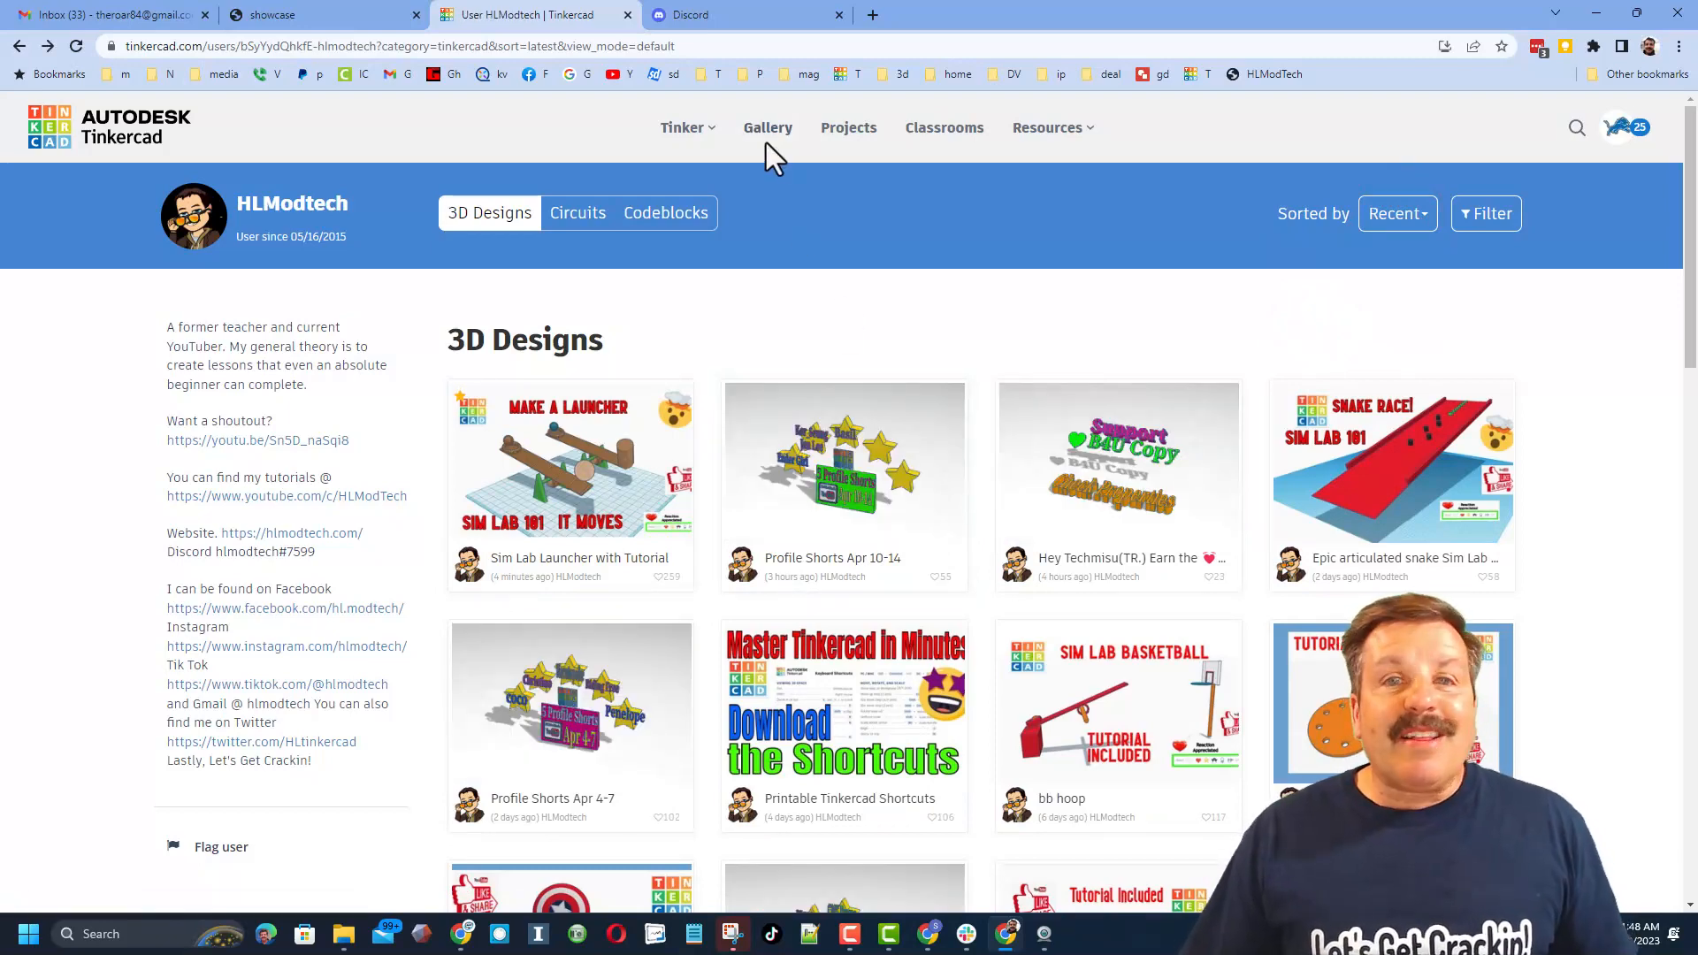
{"action": "left_click", "coordinate": [768, 127]}
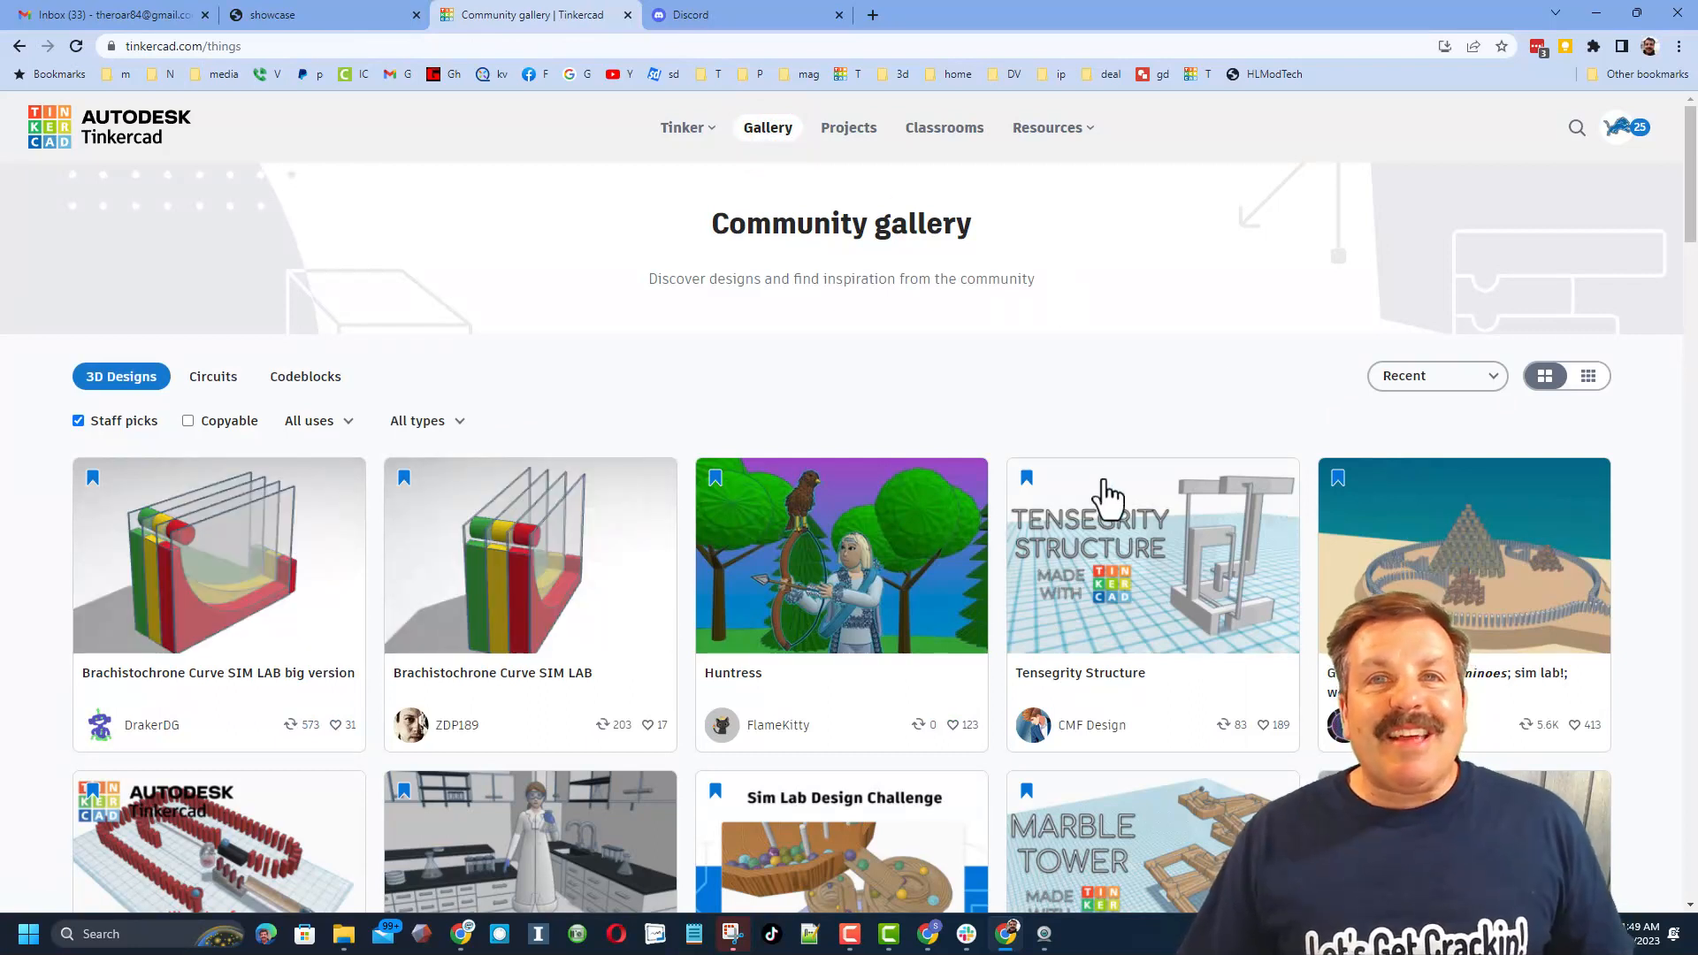
- Open the Kitchen (WIP) design from the gallery and show its reaction choices
{"action": "left_click", "coordinate": [1434, 375]}
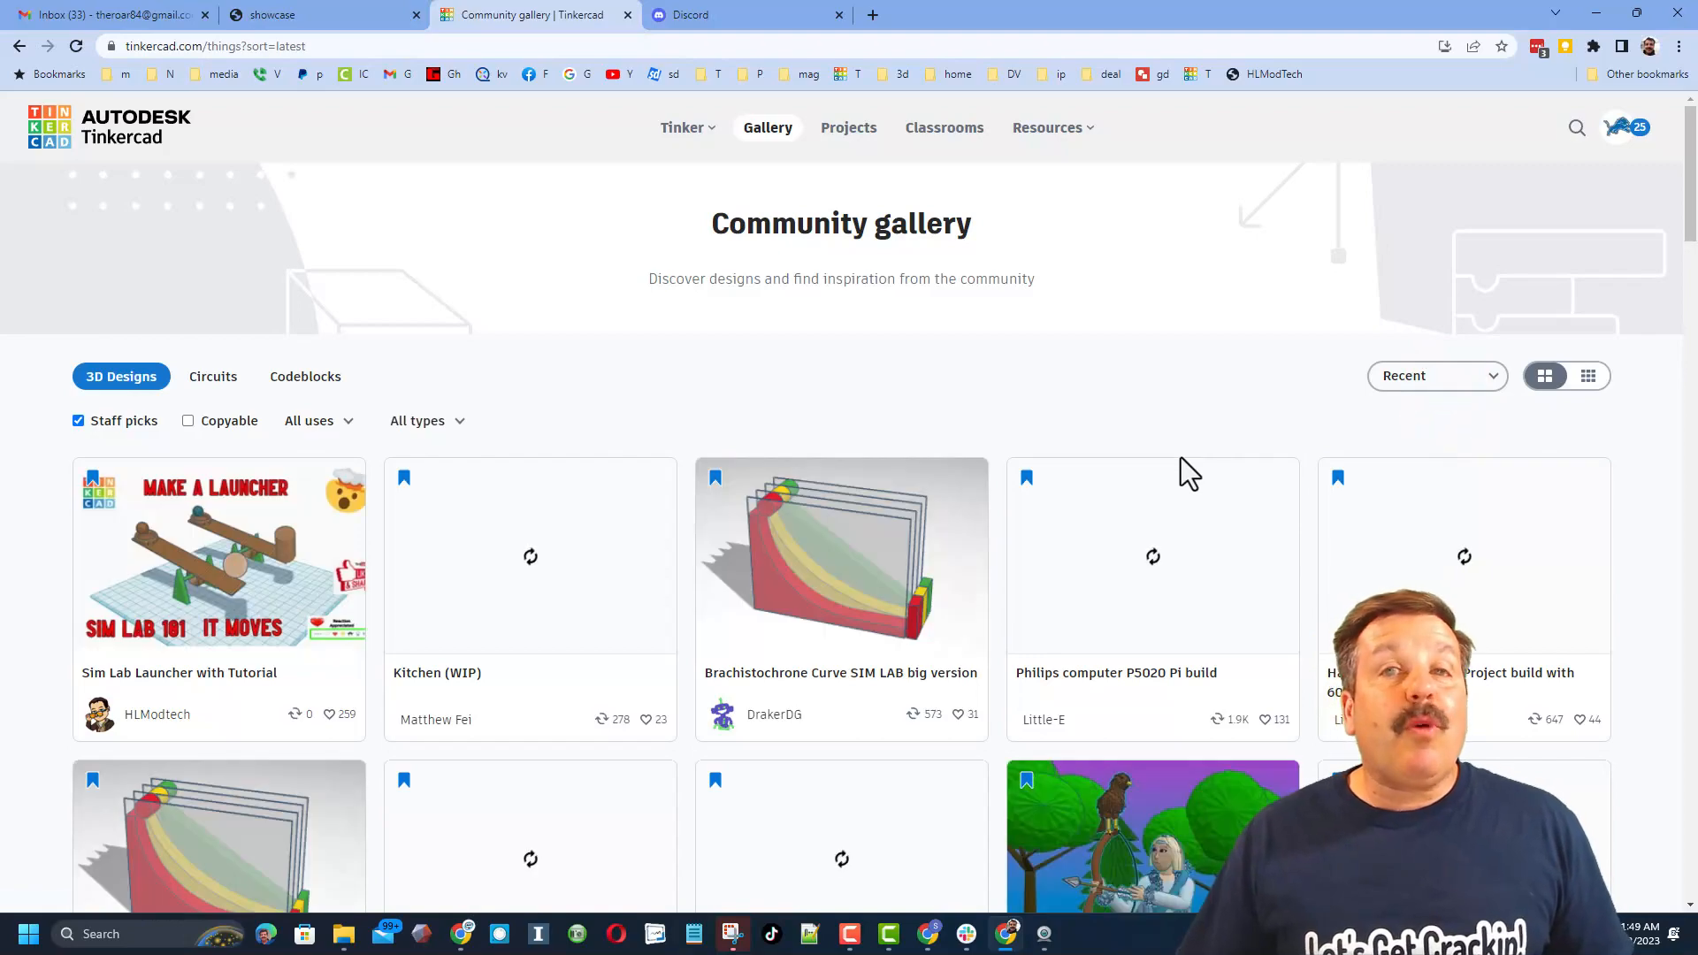
{"action": "mouse_move", "coordinate": [510, 573]}
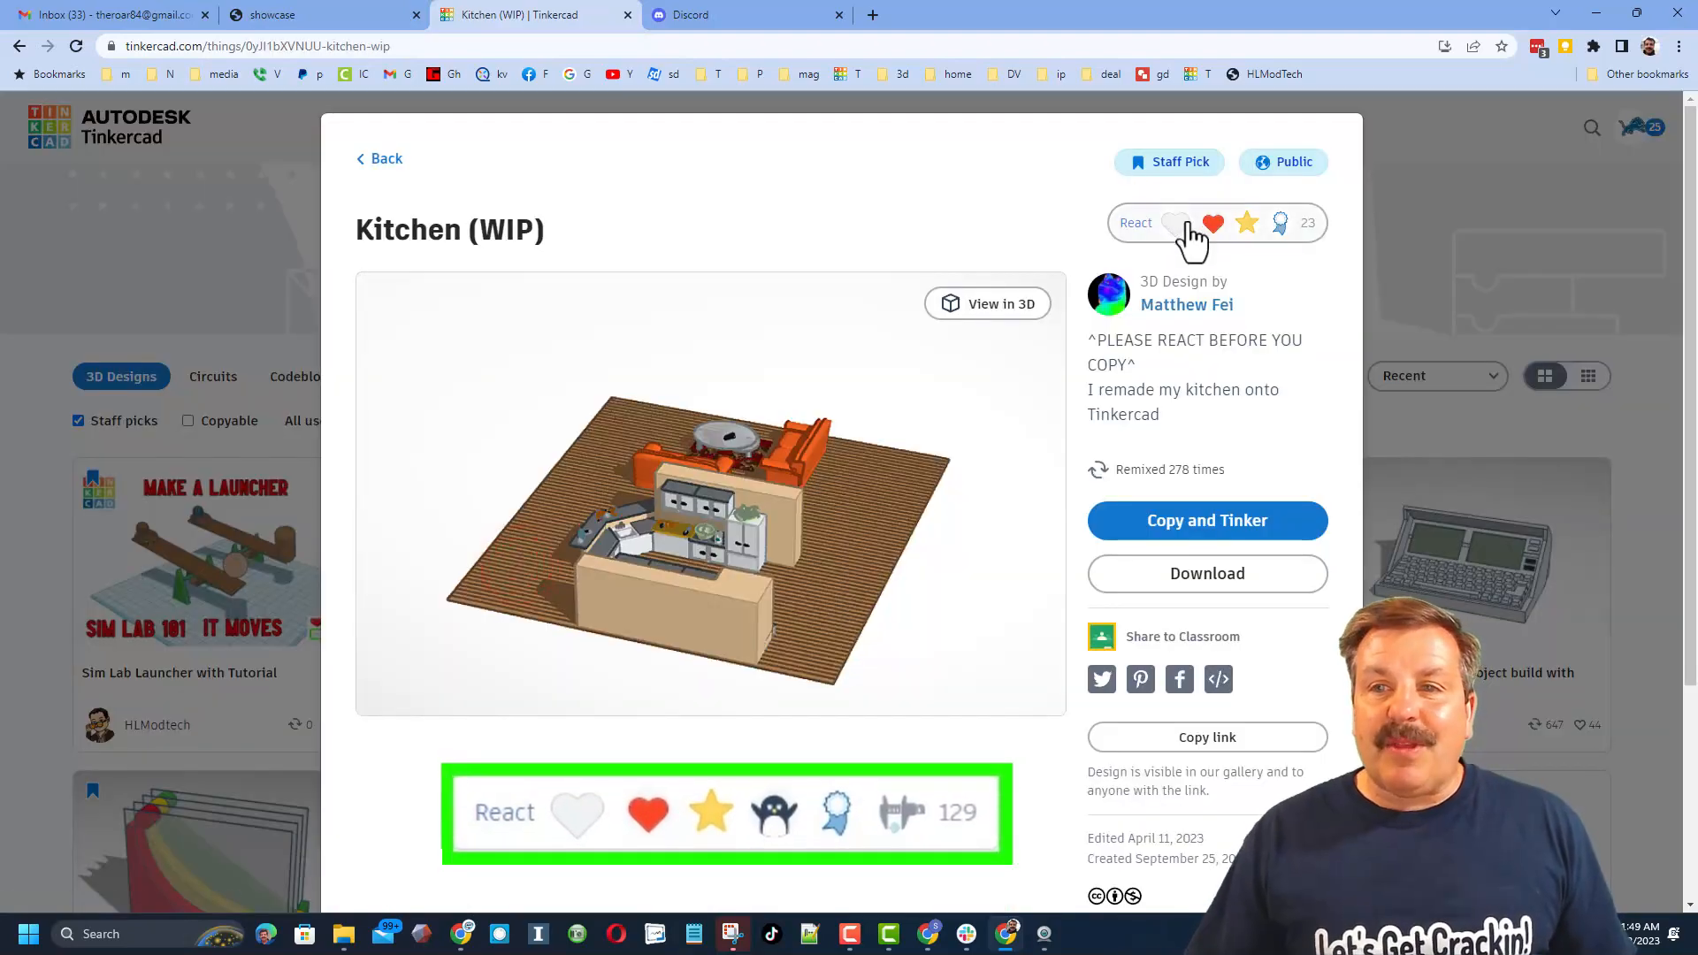
{"action": "left_click", "coordinate": [1136, 223]}
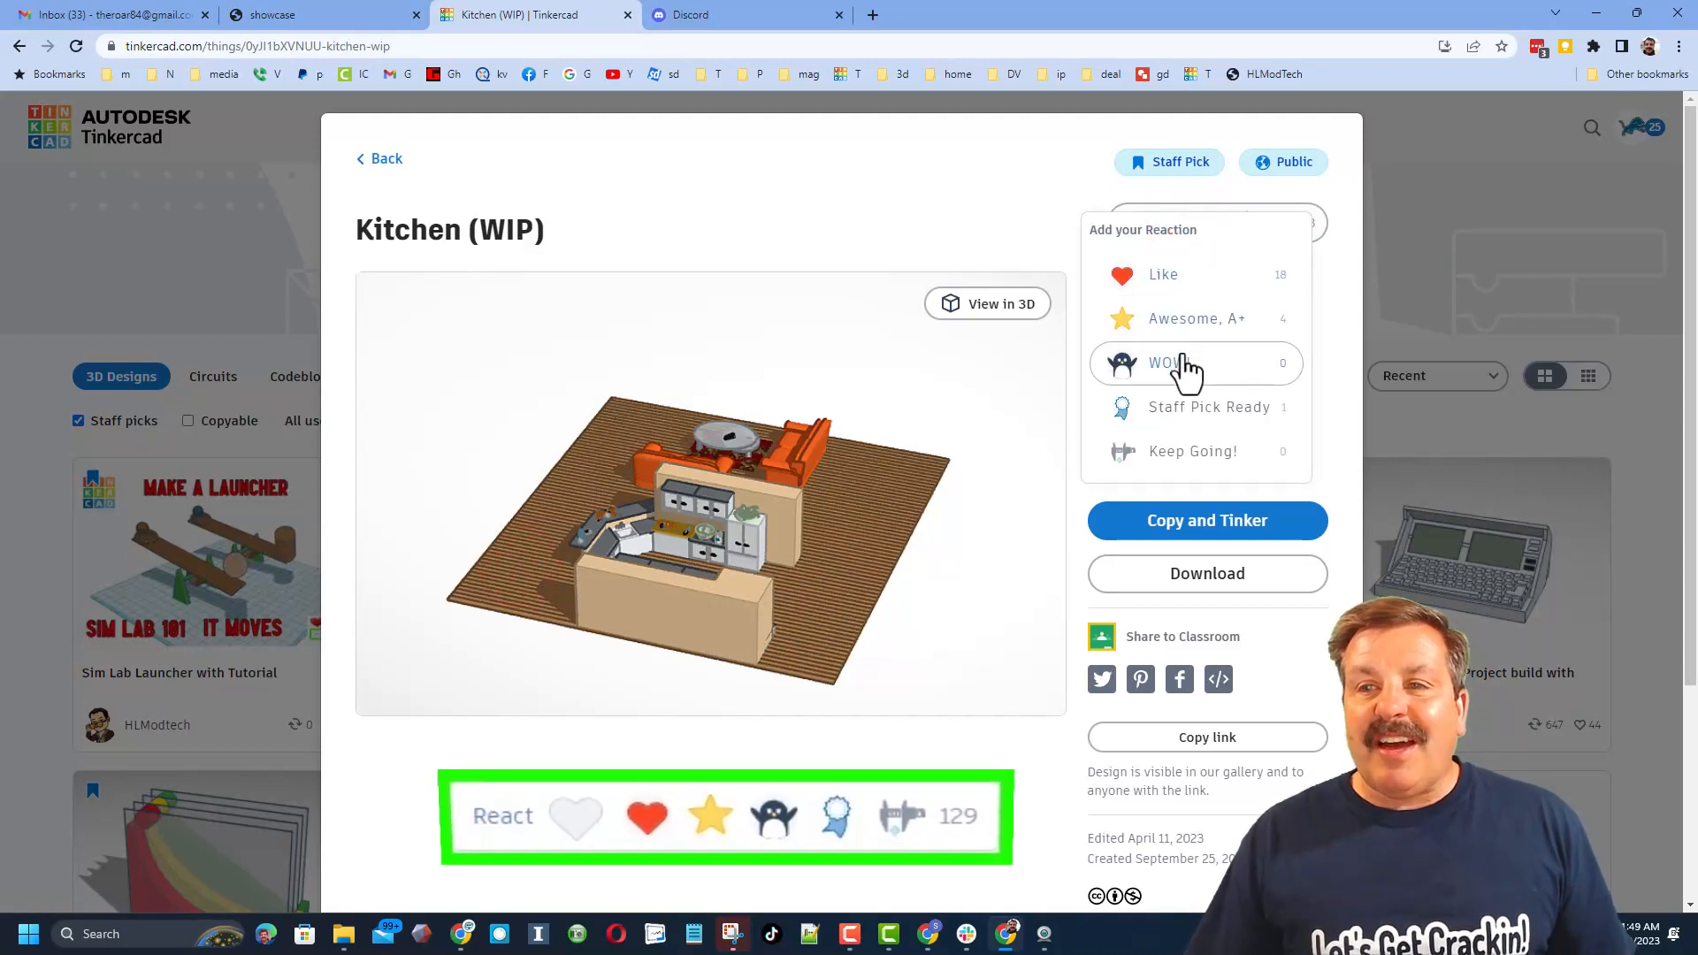